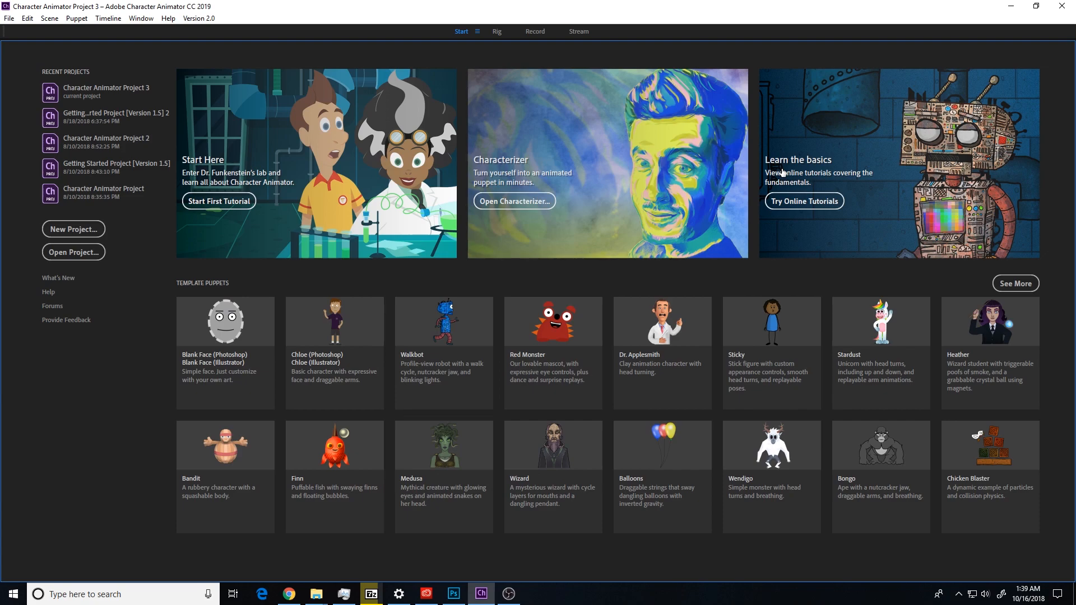
pyautogui.moveTo(539, 220)
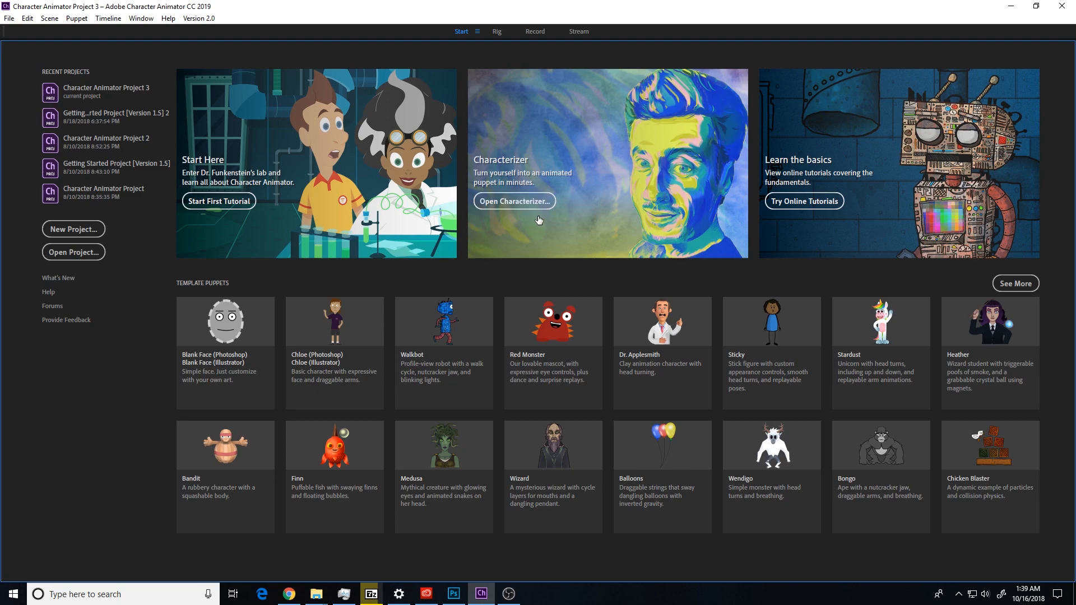
pyautogui.moveTo(513, 200)
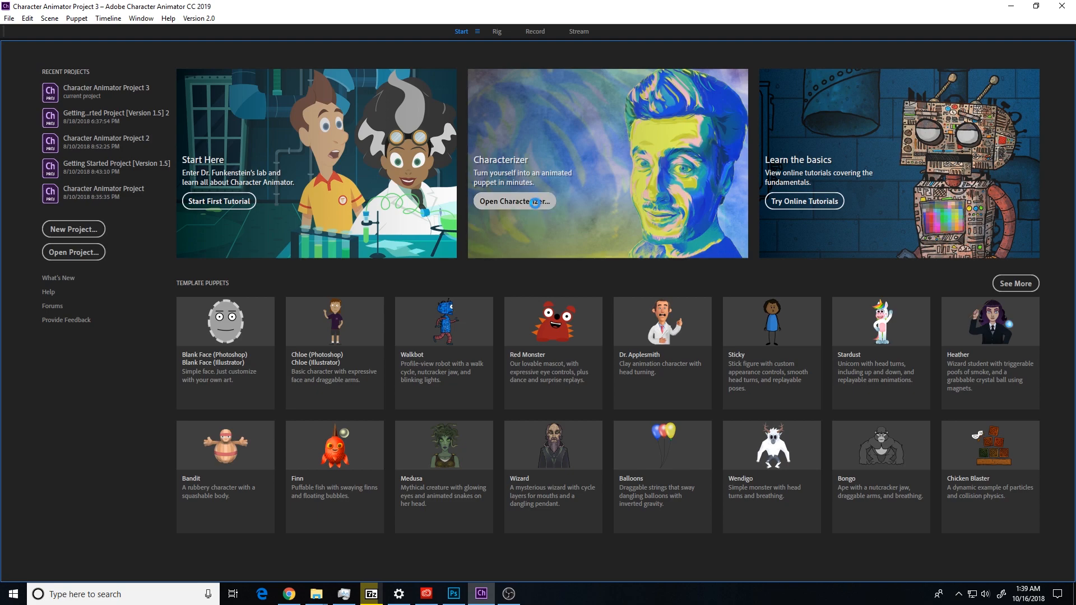
# Launch Characterizer and start a new webcam face capture, which reports failure
pyautogui.click(513, 201)
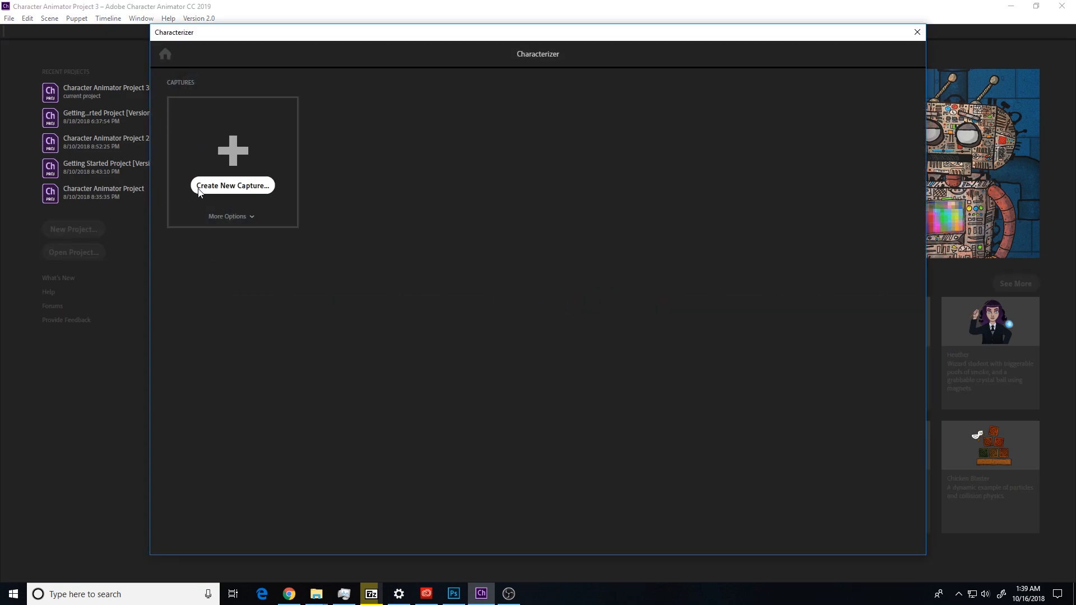
pyautogui.click(232, 185)
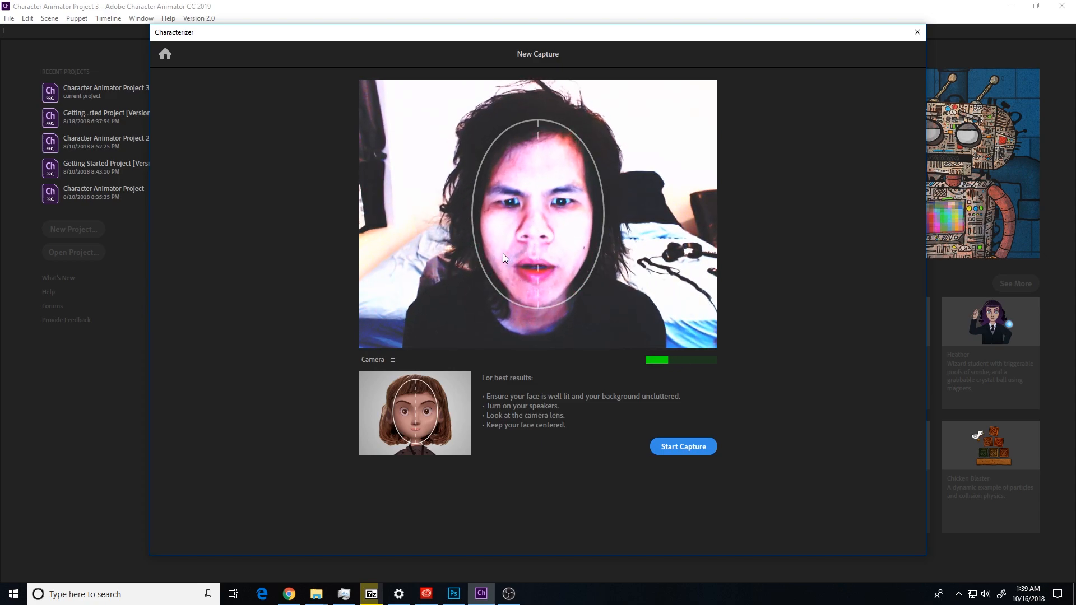
pyautogui.click(683, 446)
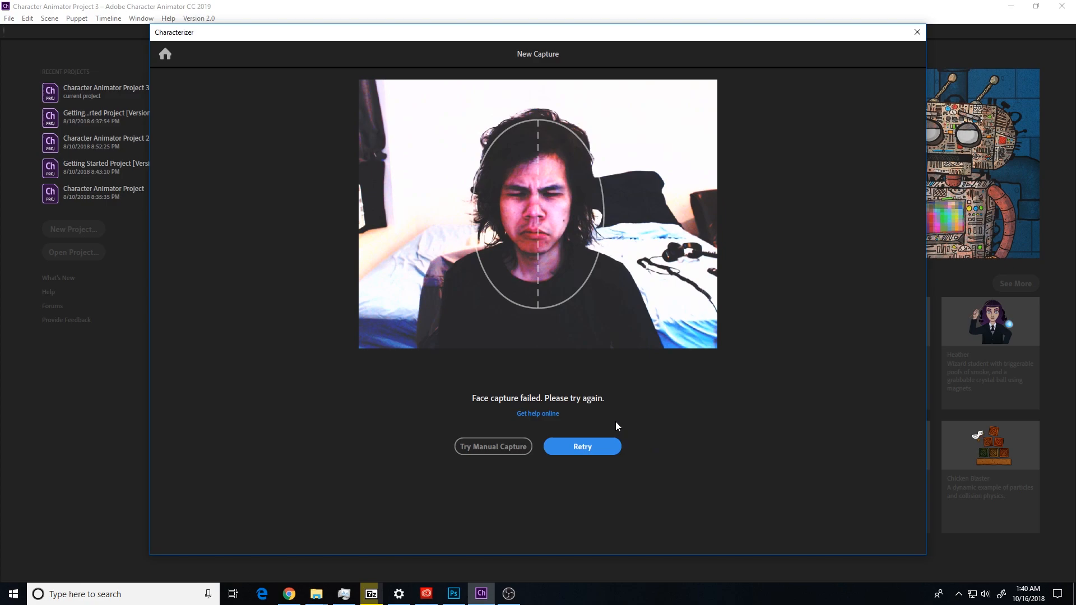
pyautogui.click(581, 446)
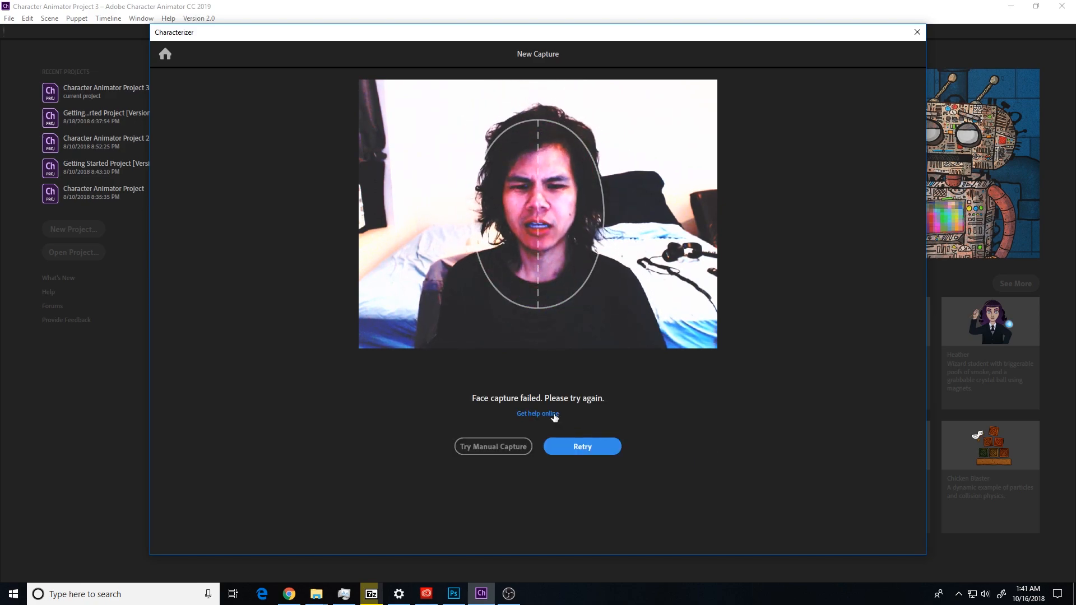
pyautogui.click(582, 447)
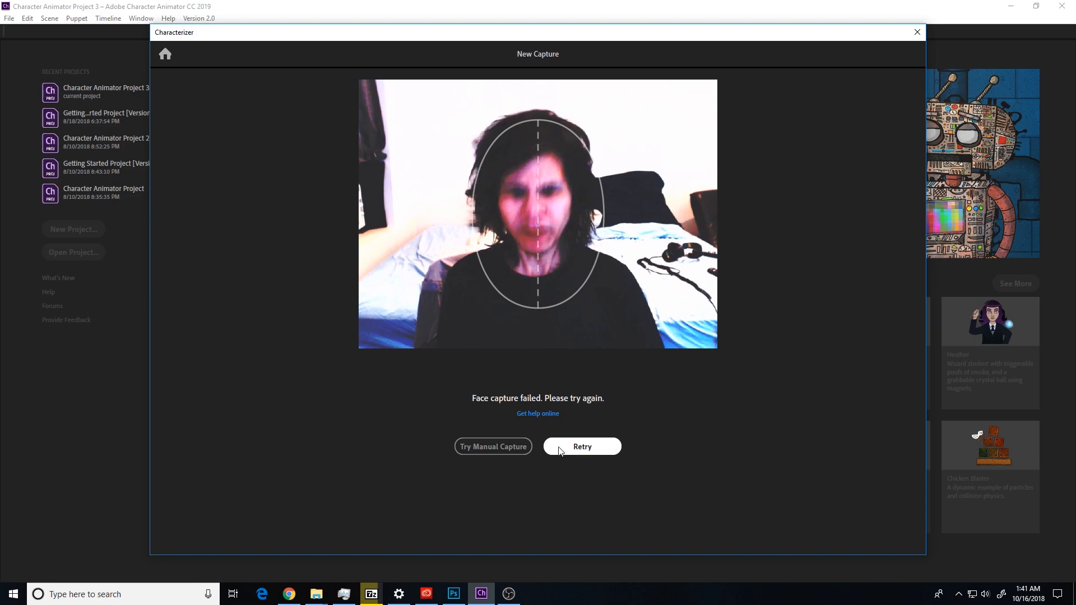
pyautogui.click(582, 447)
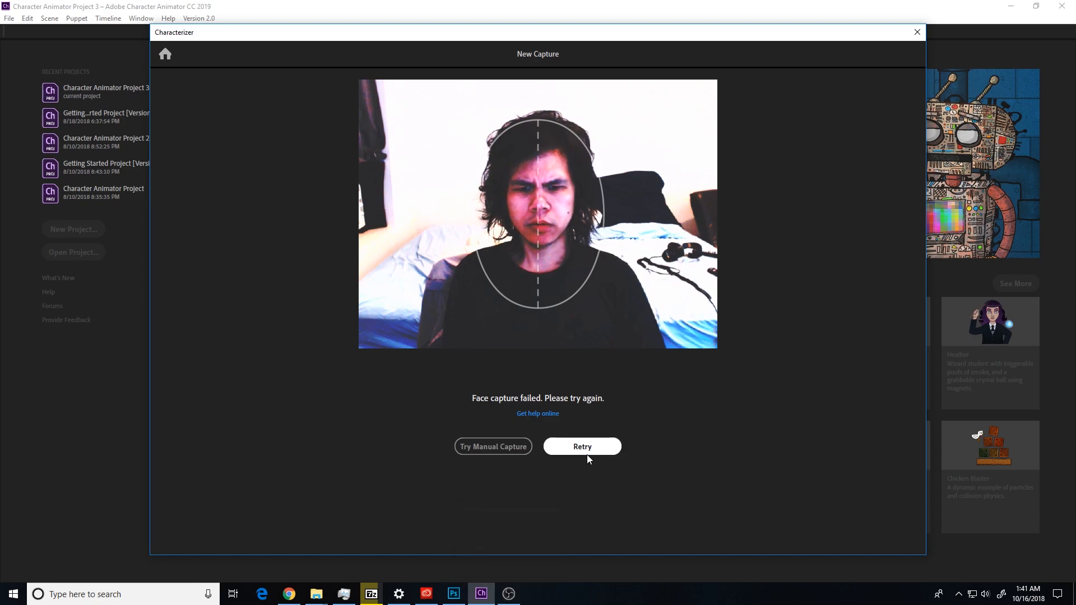
# Retry the capture, start the guided series and record the neutral expression
pyautogui.click(582, 446)
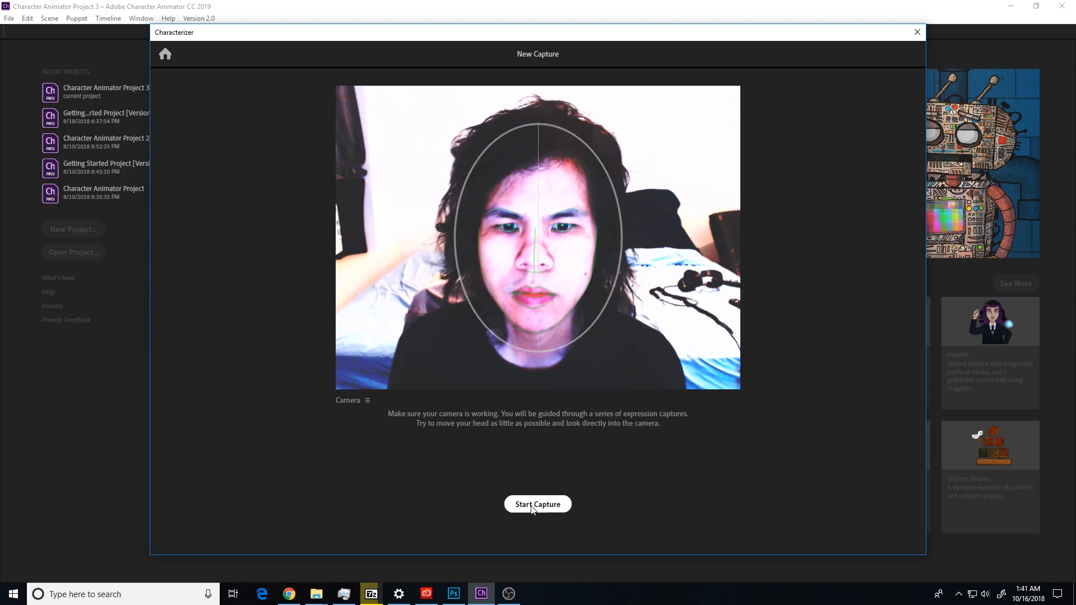
pyautogui.click(537, 504)
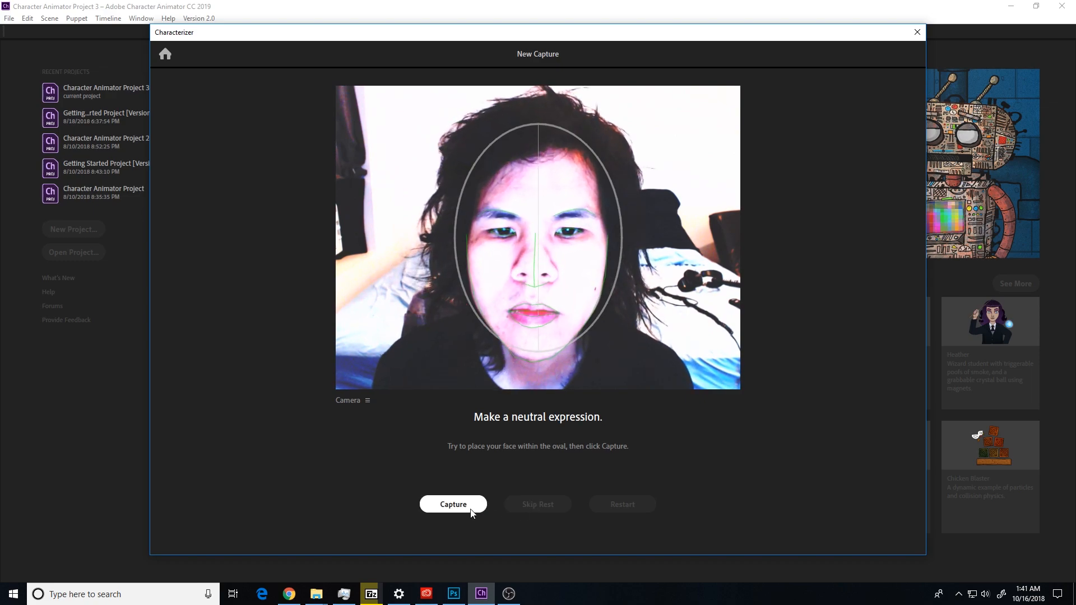
pyautogui.click(452, 503)
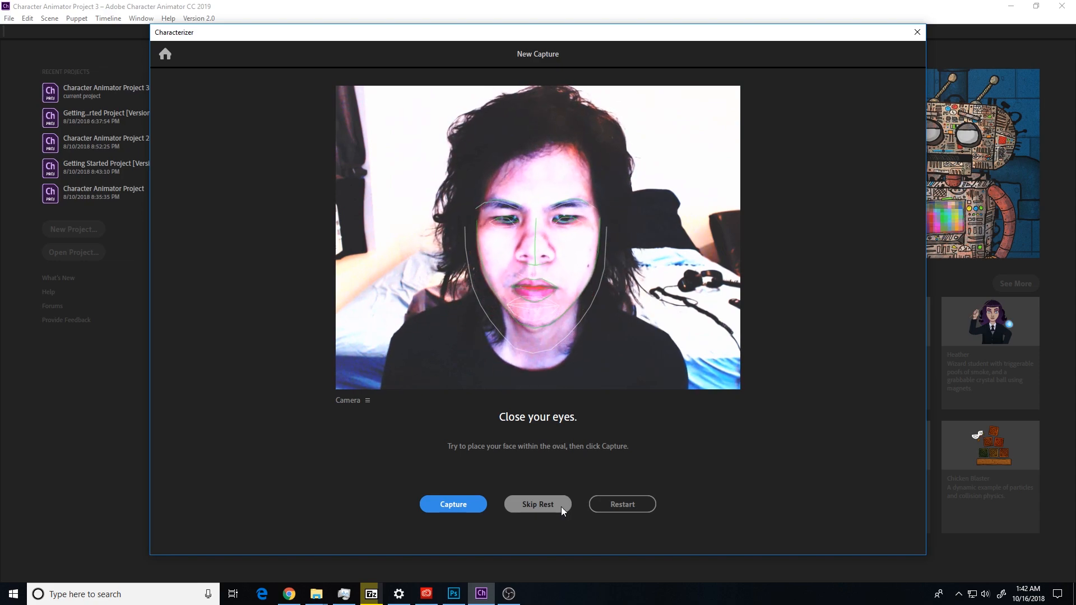
pyautogui.moveTo(453, 504)
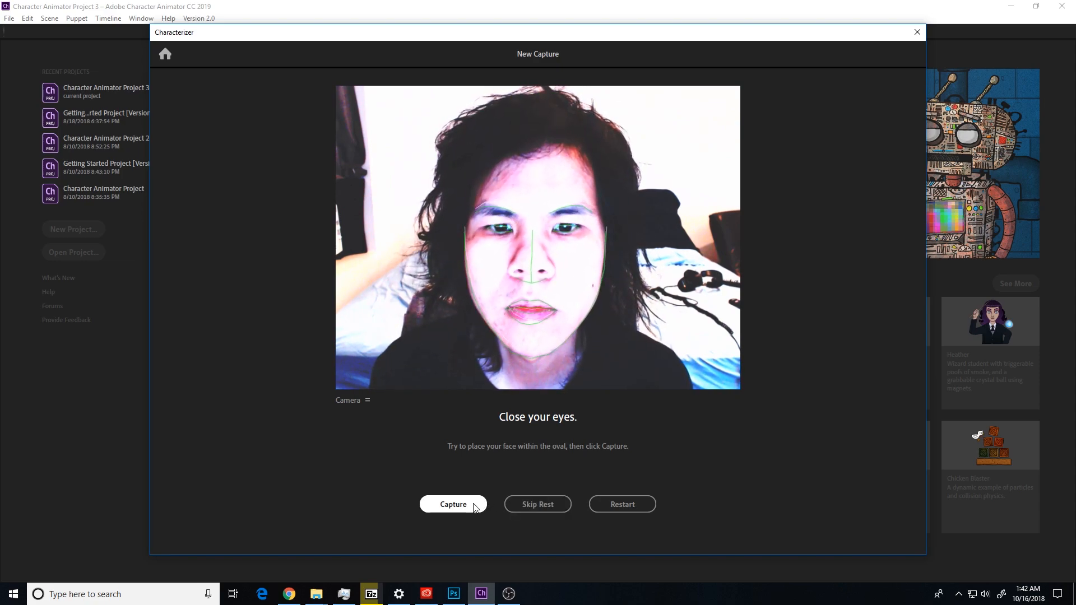
# Capture the closed-eyes (retaken), frown and surprised expressions
pyautogui.click(453, 504)
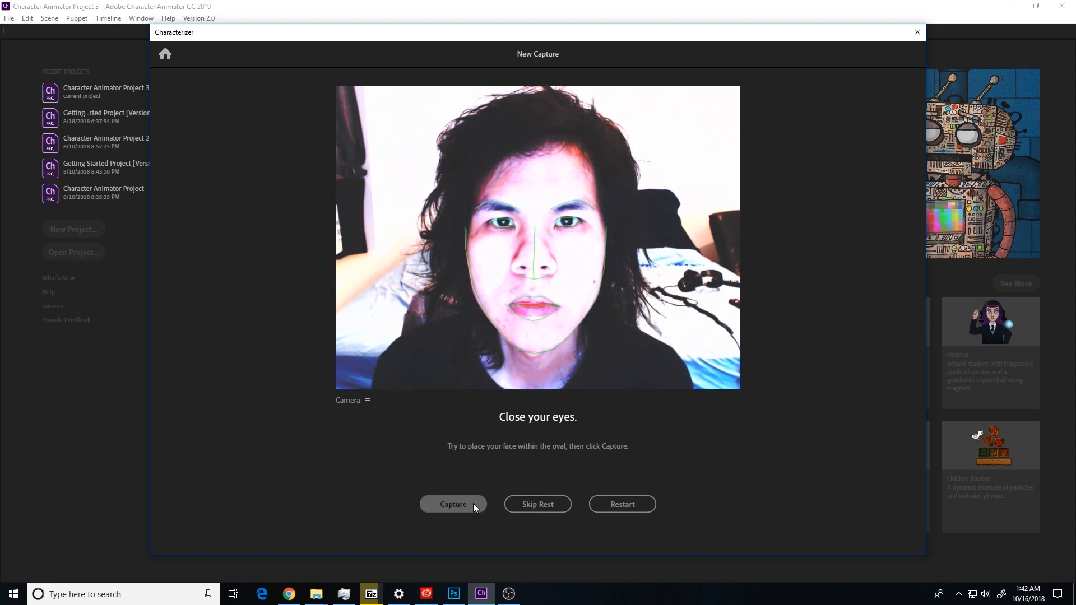
pyautogui.click(452, 503)
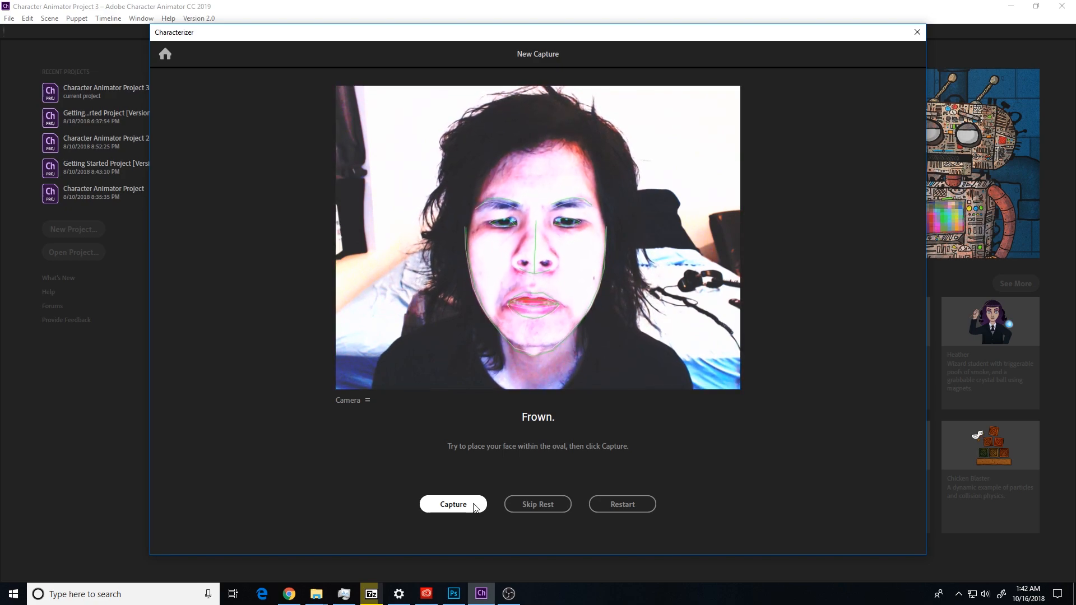
pyautogui.click(453, 504)
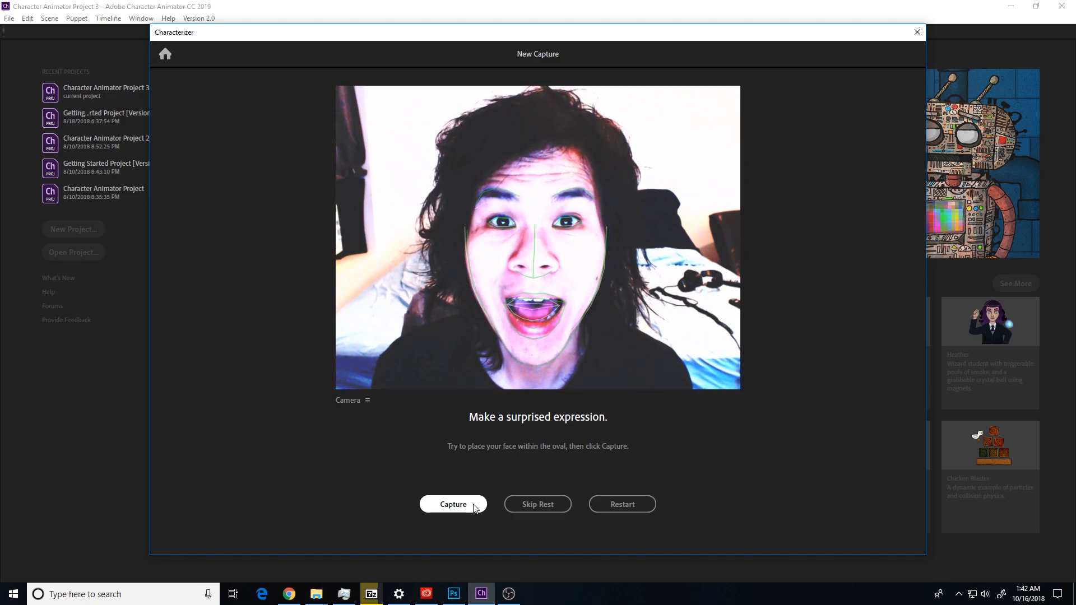
pyautogui.click(452, 505)
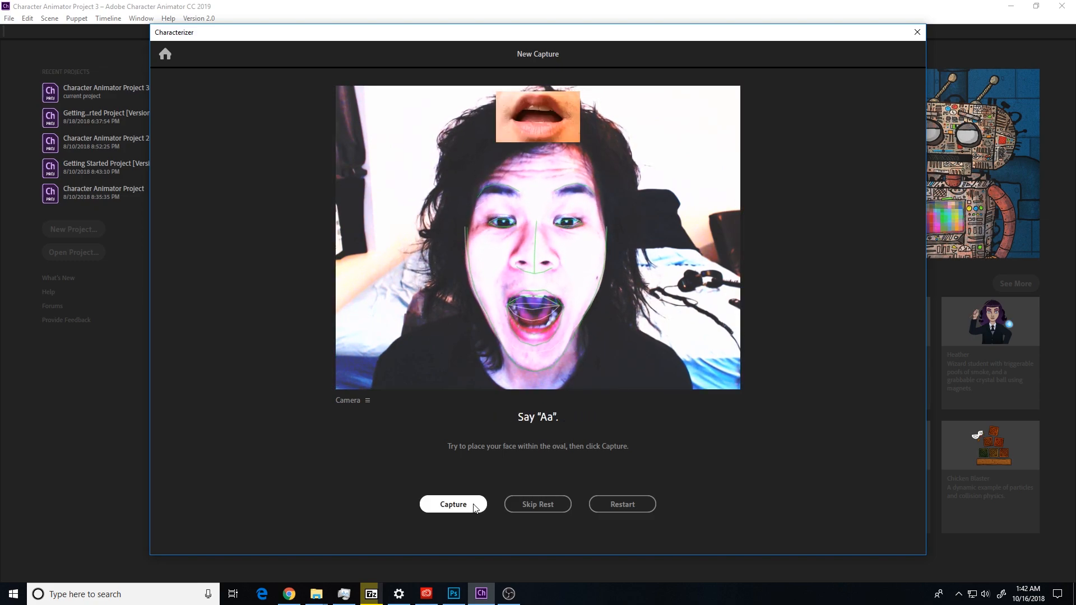
# Capture the eleven mouth shapes Aa, D, Ee, F, L, M, Oh, R, S, Uh and W-Oo
pyautogui.click(451, 503)
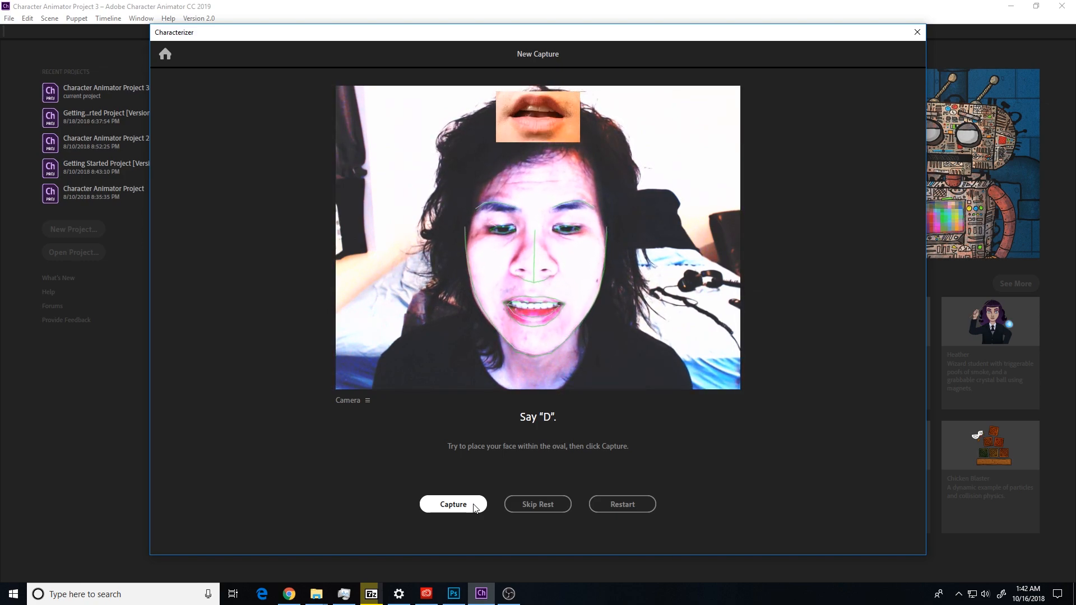
pyautogui.click(451, 504)
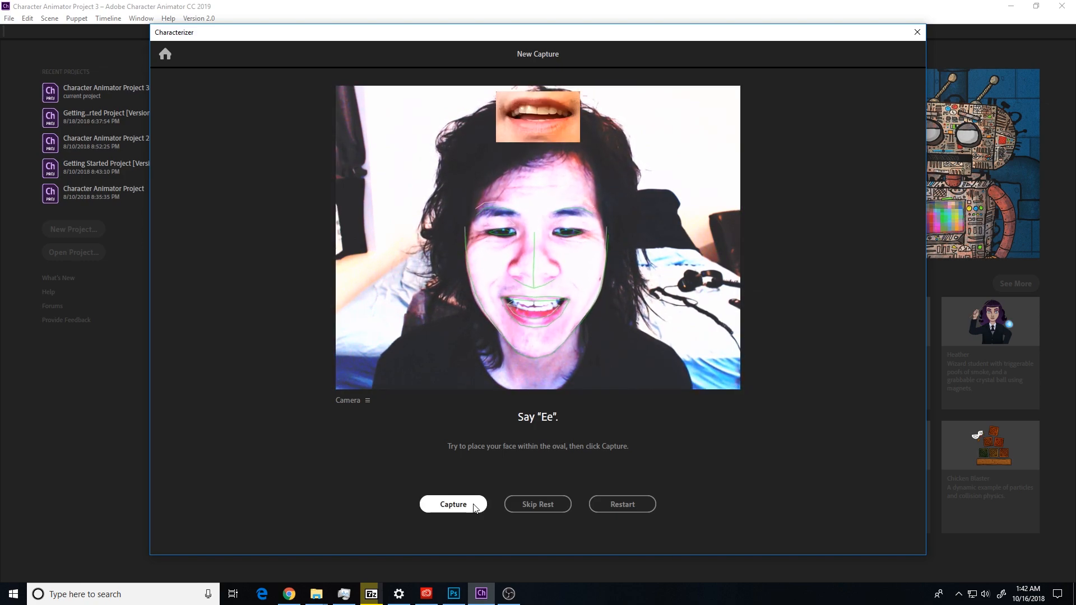
pyautogui.click(453, 505)
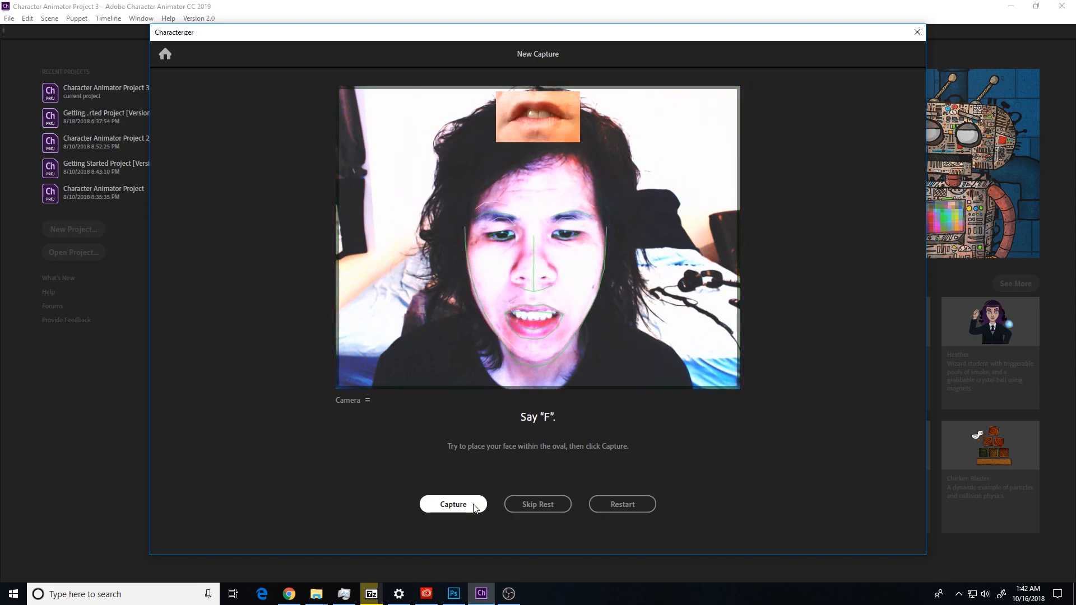
pyautogui.click(453, 504)
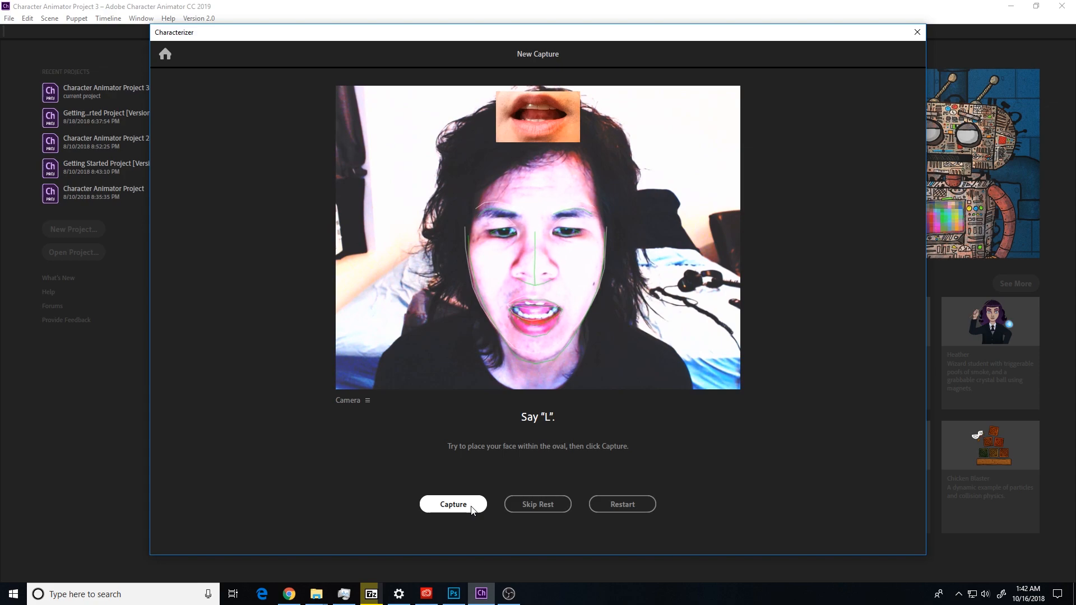
pyautogui.click(453, 504)
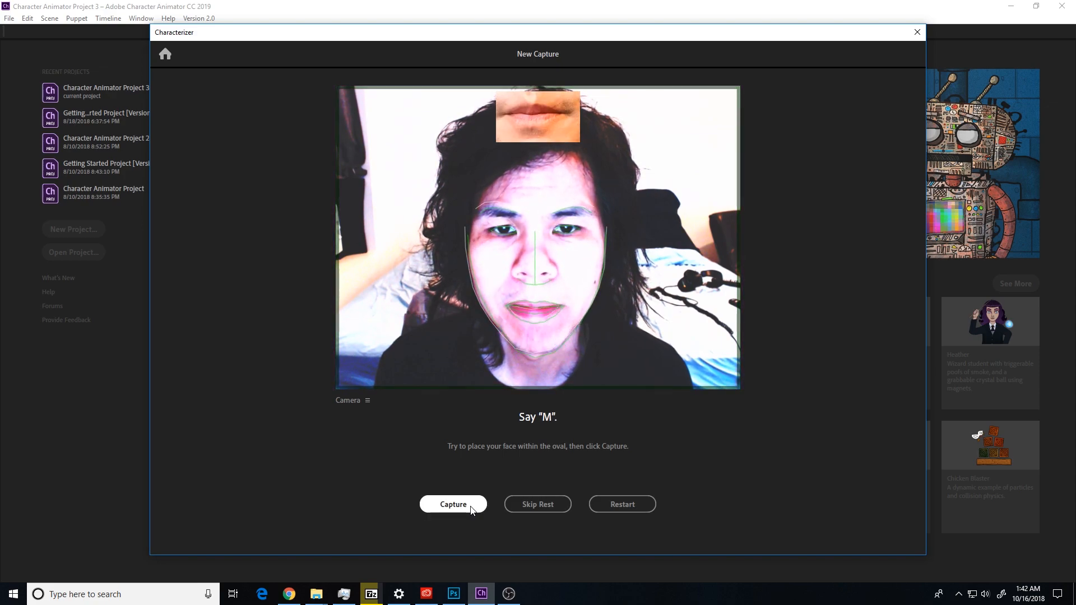
pyautogui.click(453, 504)
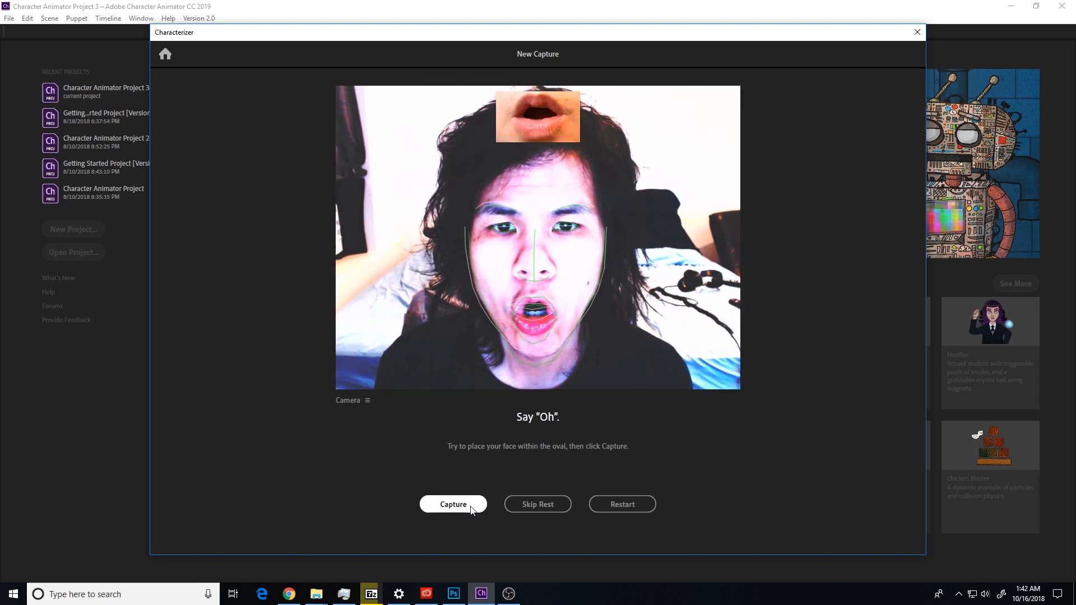
pyautogui.click(452, 504)
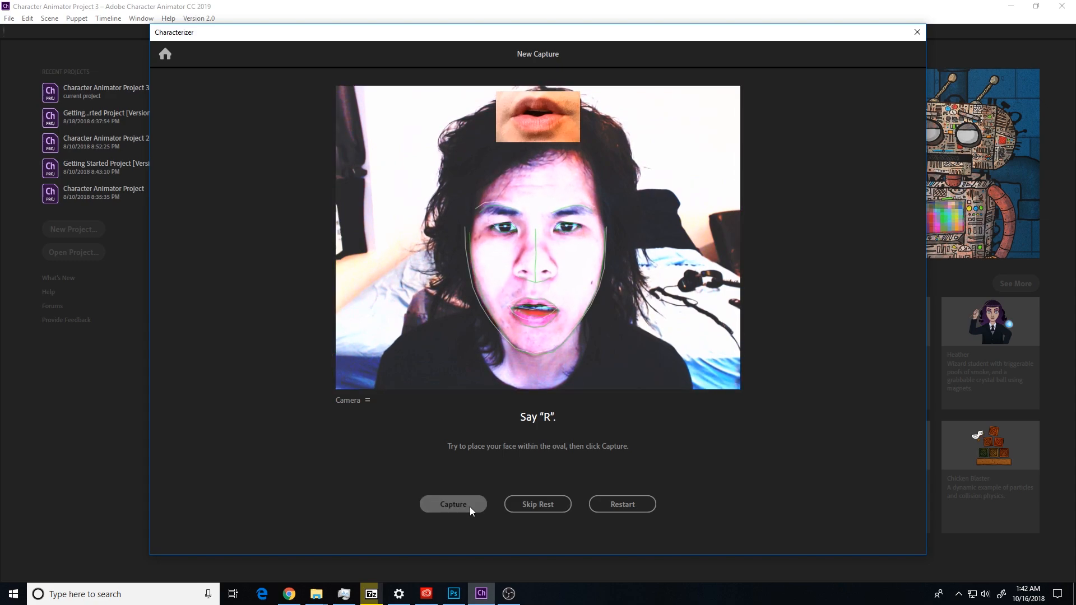
pyautogui.click(453, 504)
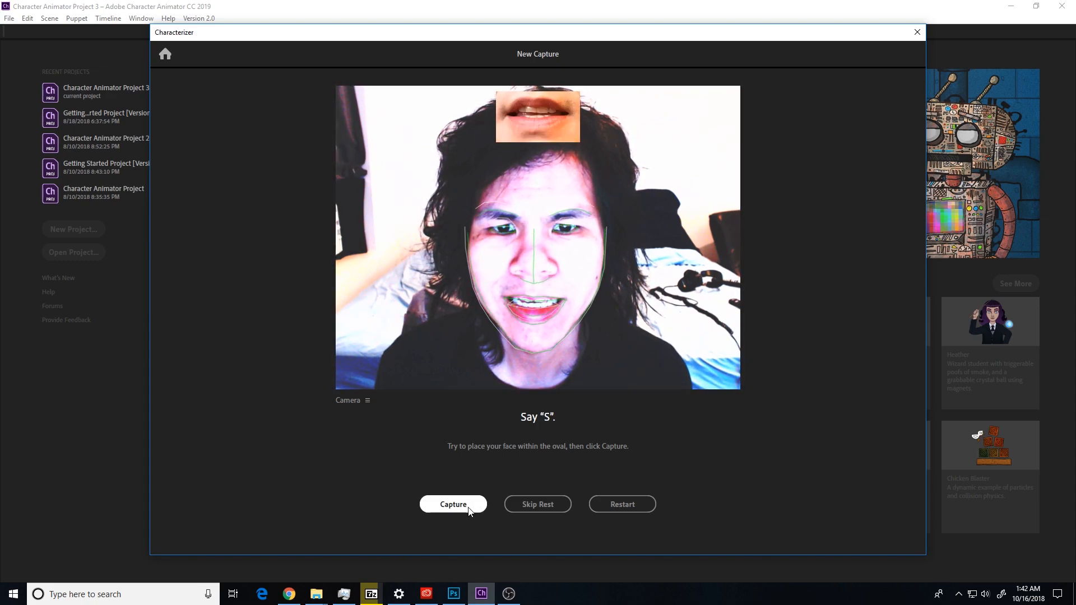
pyautogui.click(452, 504)
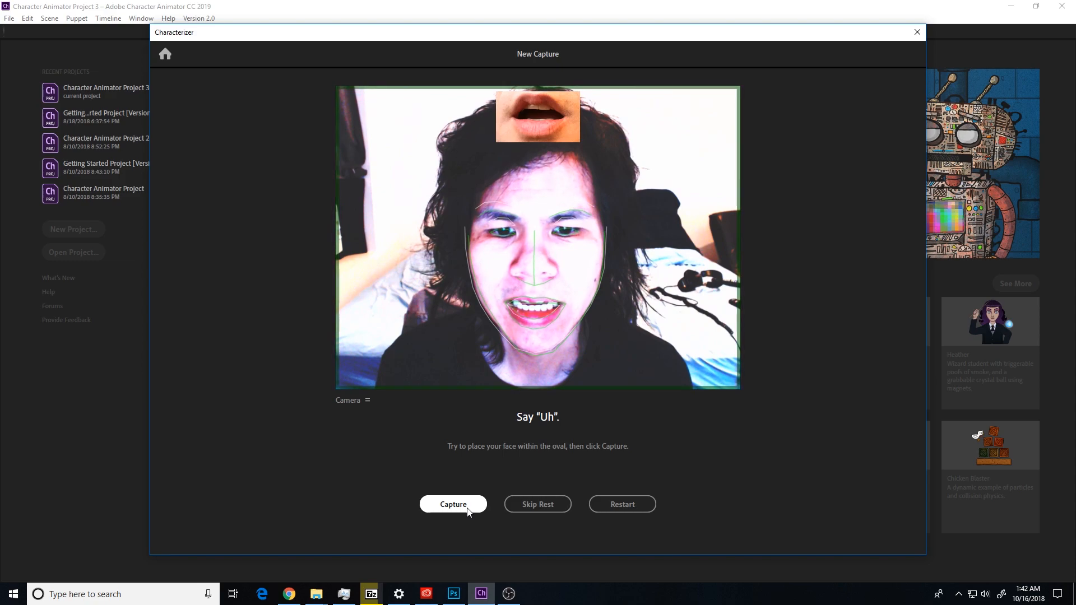
pyautogui.click(453, 504)
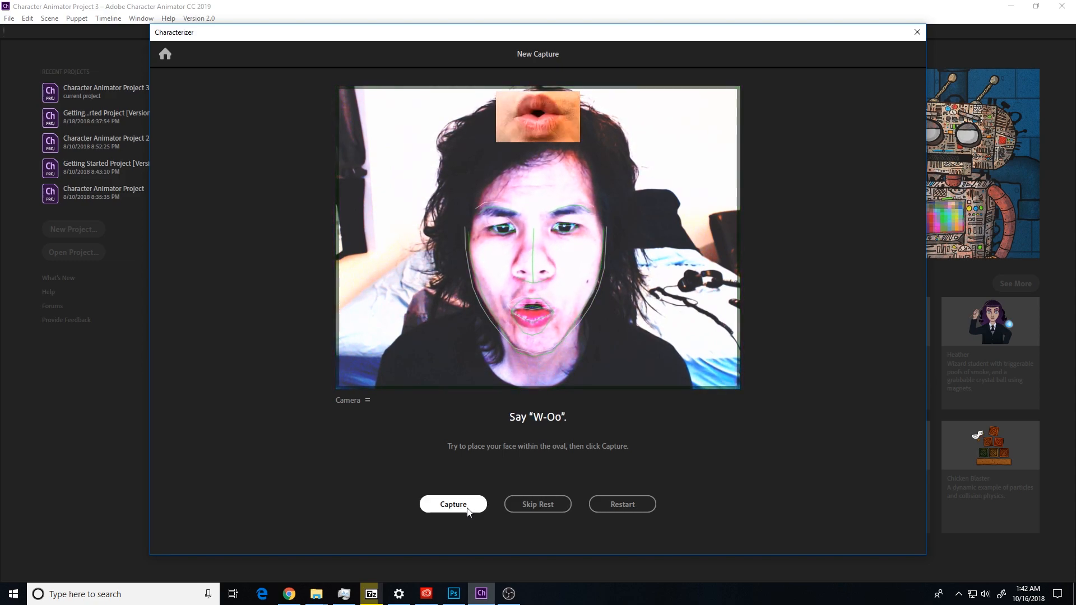
pyautogui.click(452, 504)
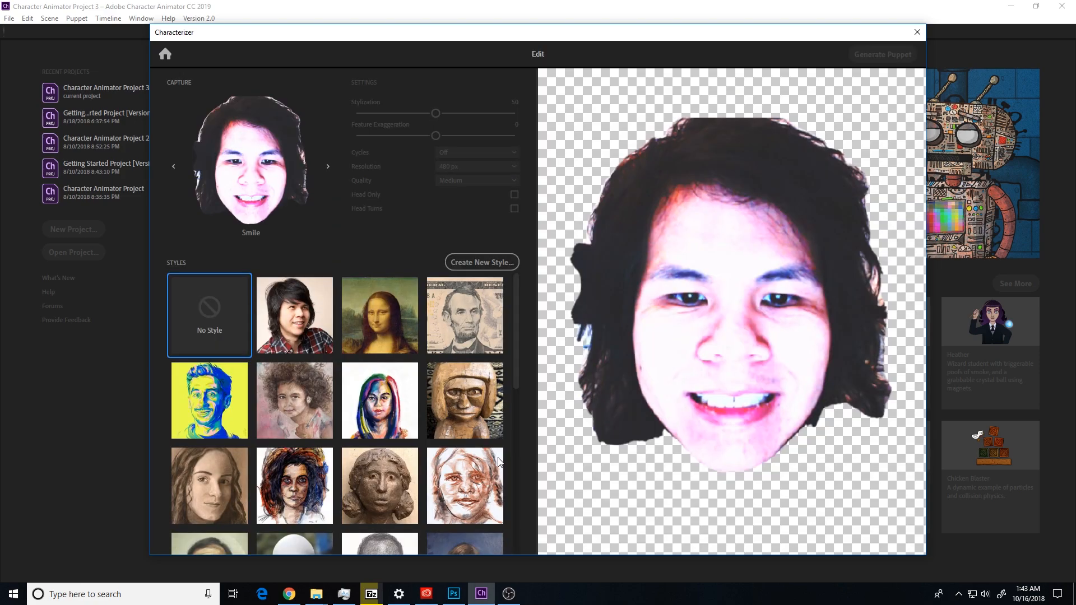
pyautogui.moveTo(553, 309)
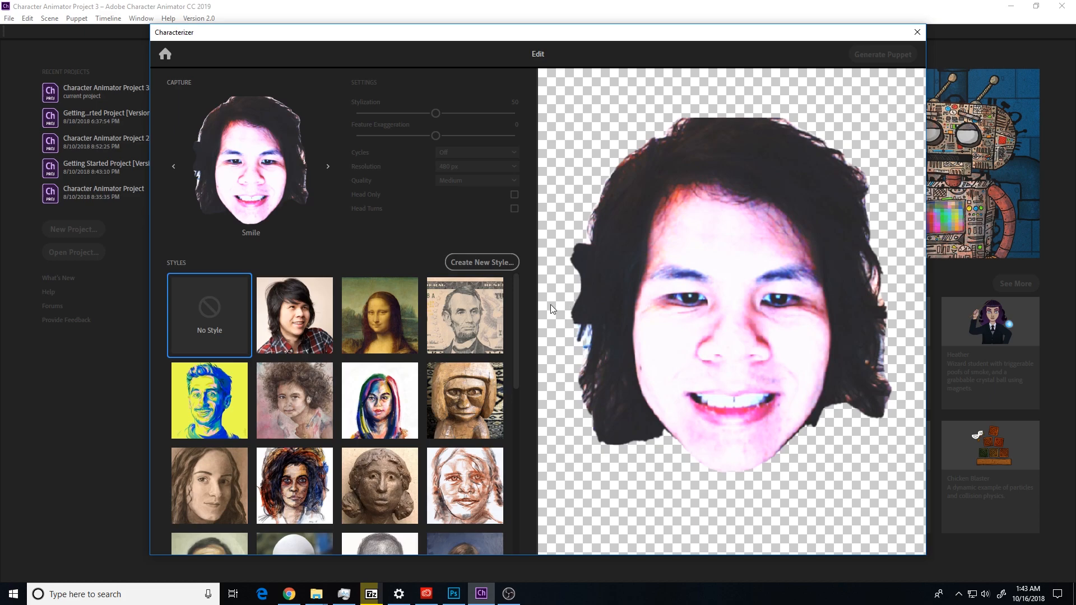
pyautogui.moveTo(313, 331)
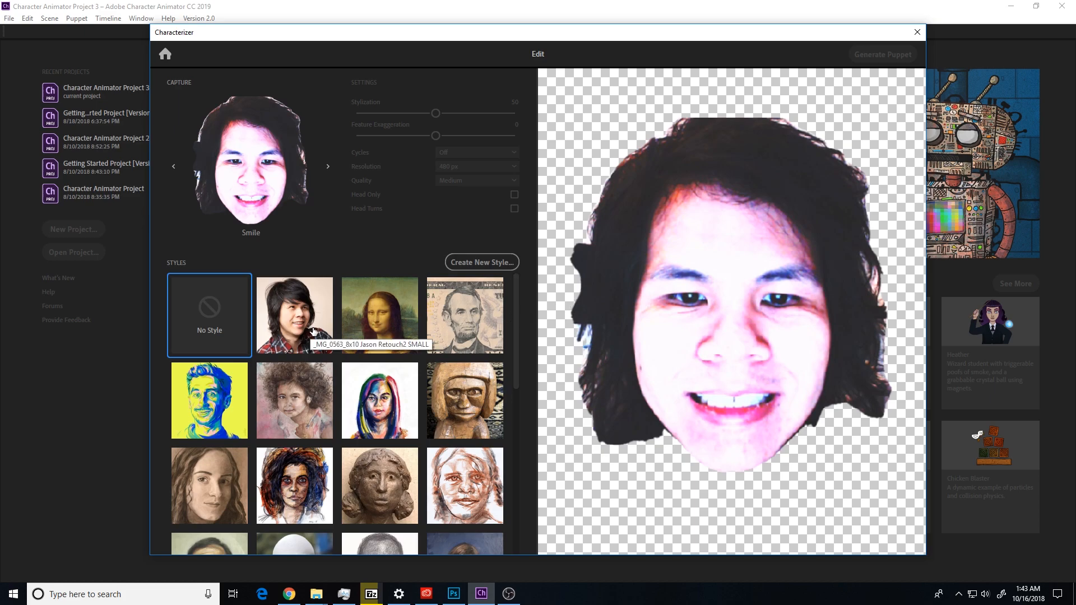
pyautogui.moveTo(300, 321)
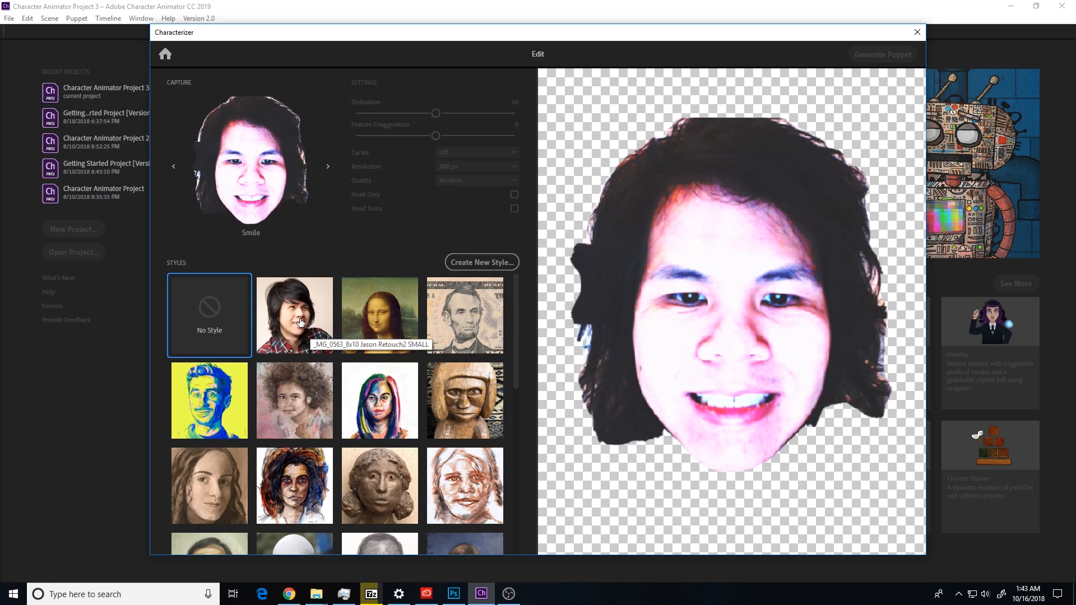
# Try the Mona Lisa painting and five-dollar-bill engraving looks on the face
pyautogui.click(378, 315)
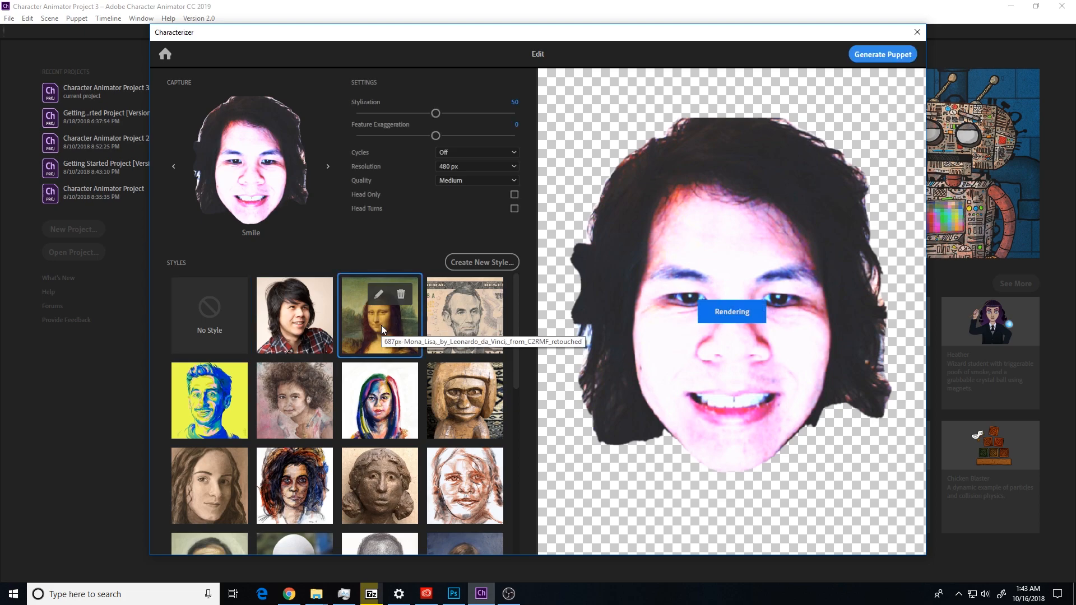
pyautogui.click(378, 315)
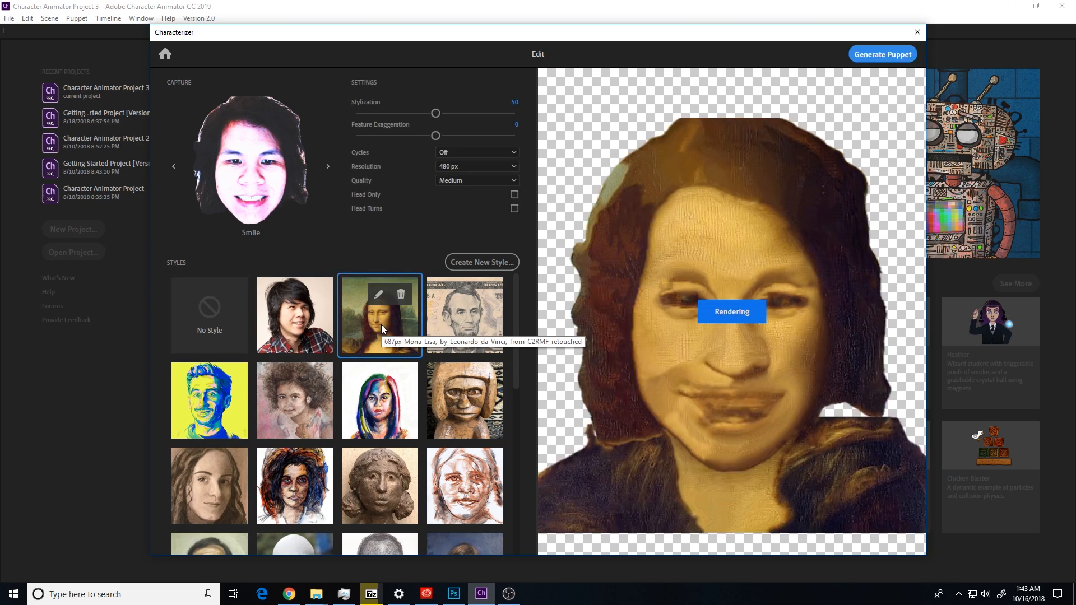
pyautogui.moveTo(464, 315)
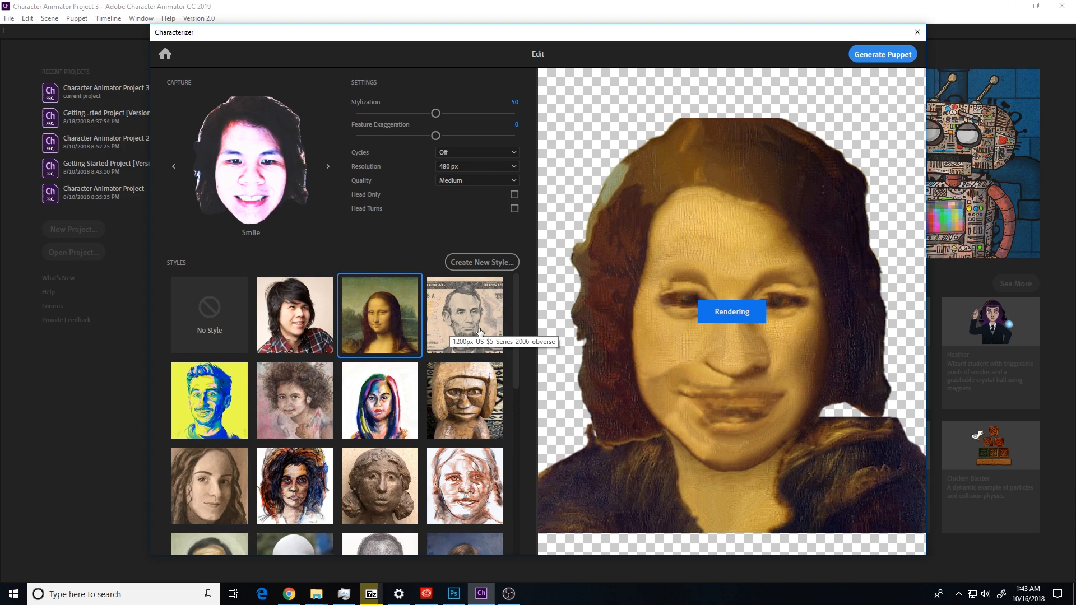
pyautogui.click(464, 315)
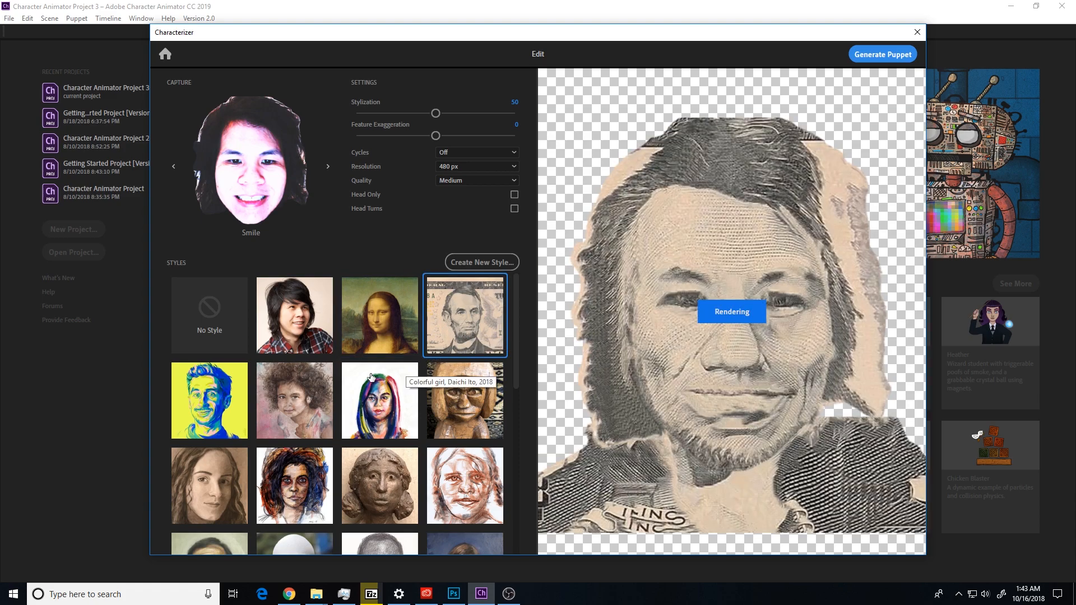
pyautogui.moveTo(222, 414)
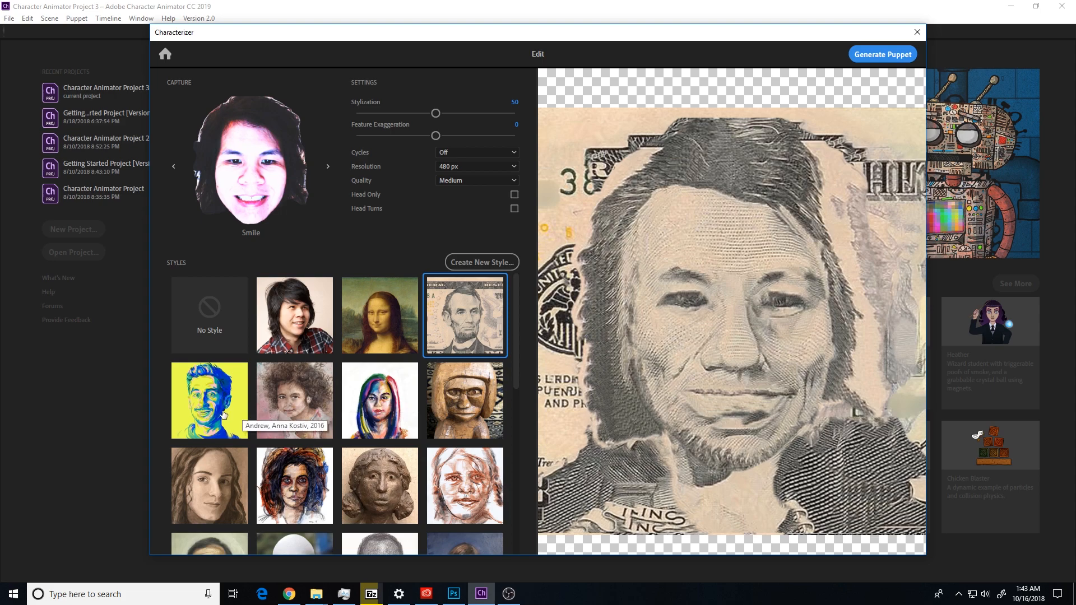
# Try the blue-and-yellow pop-art look, then settle on the carved wood sculpture style
pyautogui.scroll(-3)
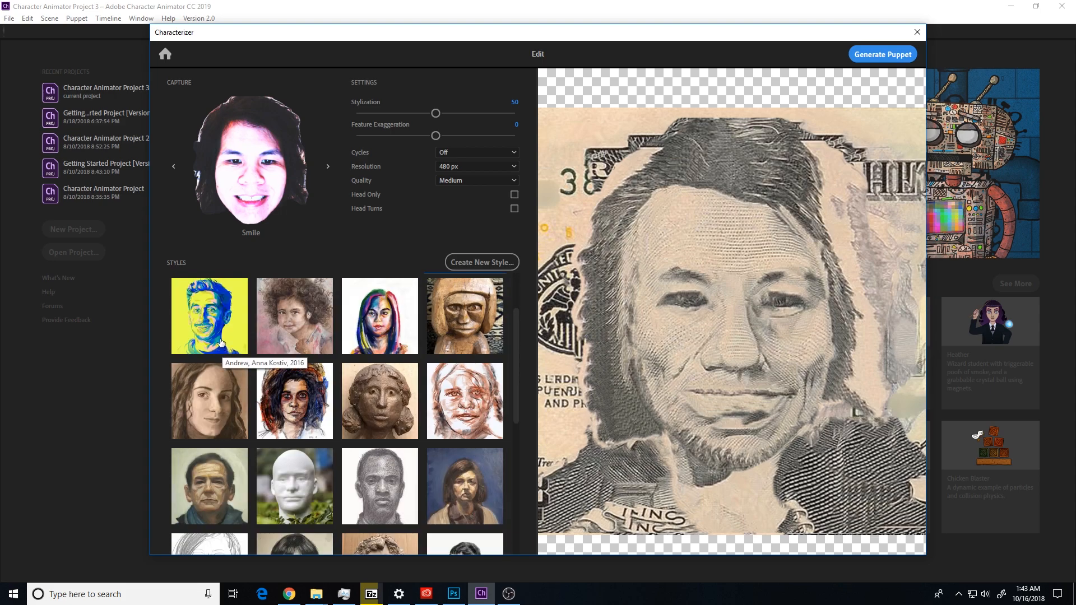
pyautogui.click(209, 316)
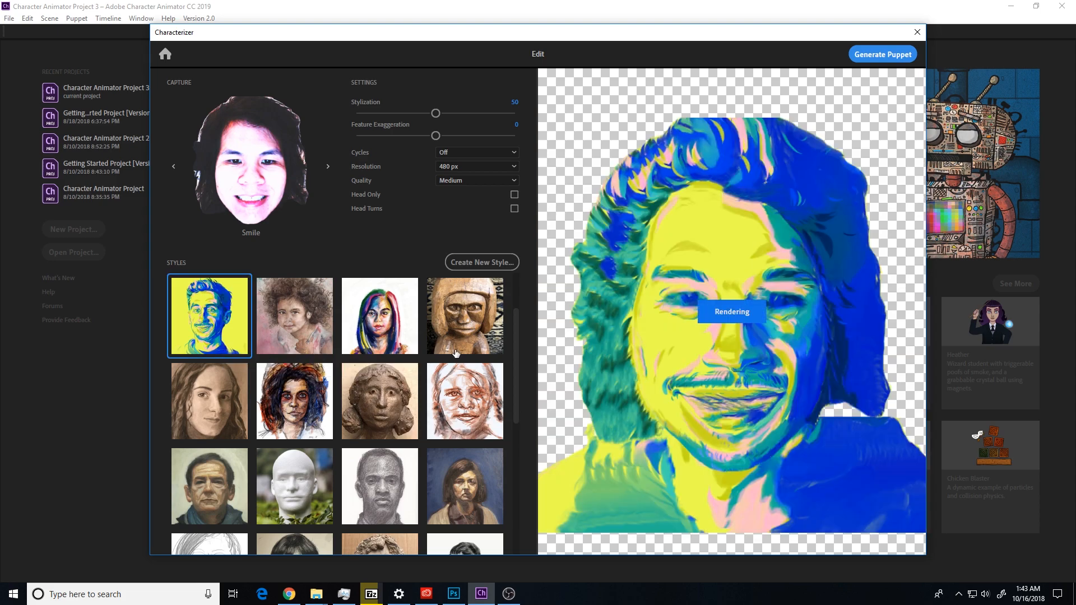
pyautogui.click(464, 316)
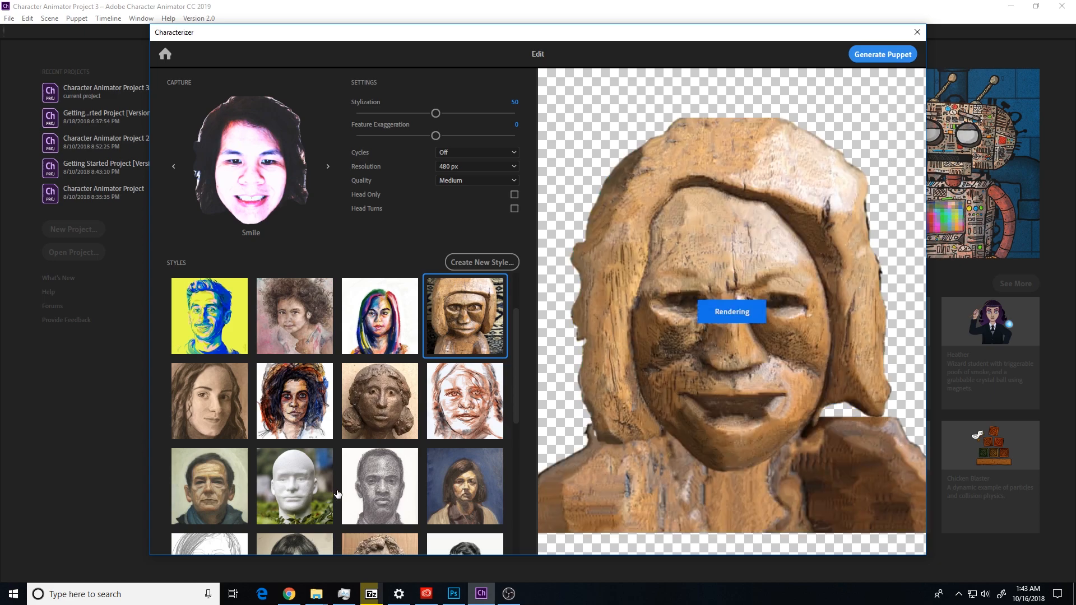
pyautogui.scroll(-3)
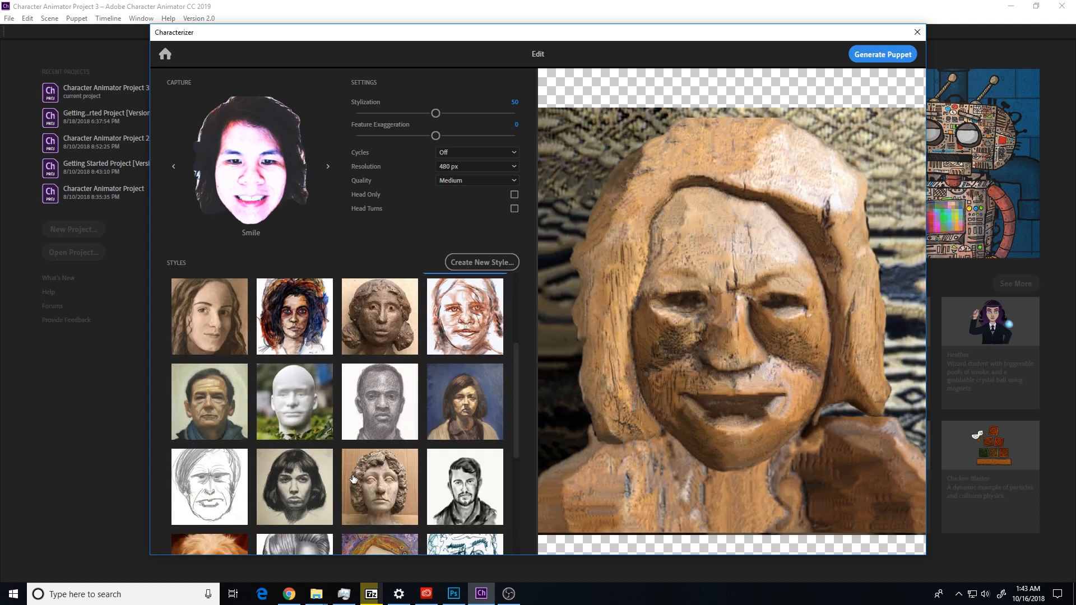
pyautogui.scroll(-3)
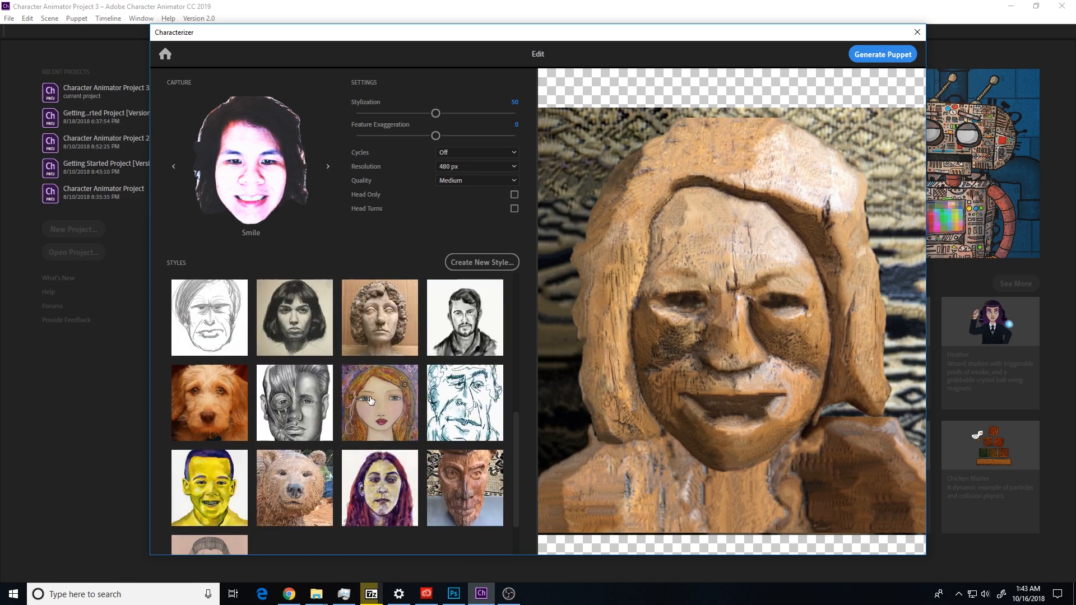
# Test the colourful painted-girl look, then apply the charcoal portrait-drawing style
pyautogui.click(378, 402)
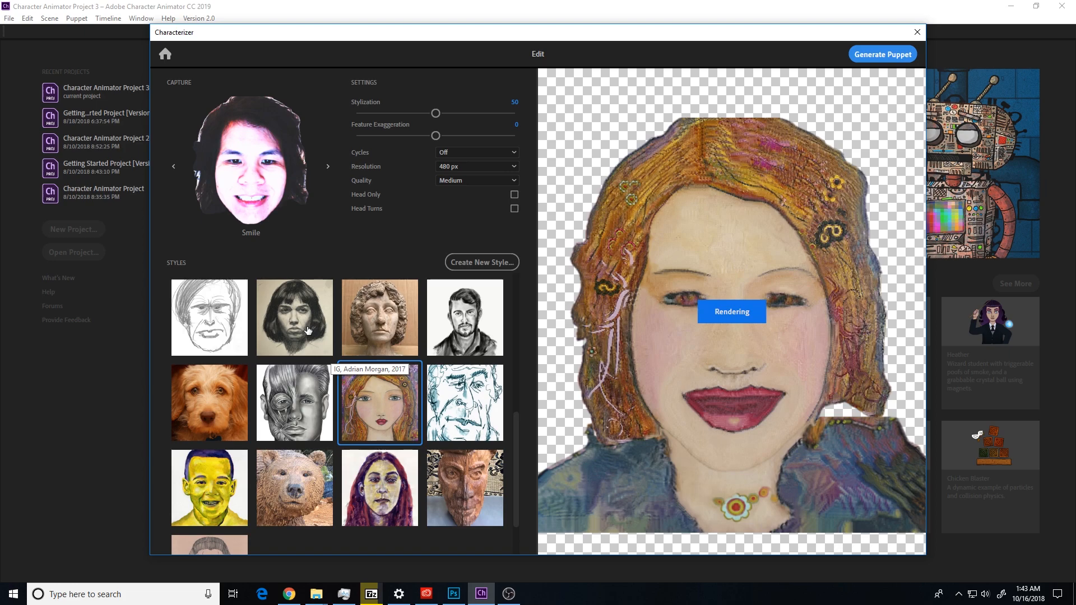
pyautogui.click(293, 317)
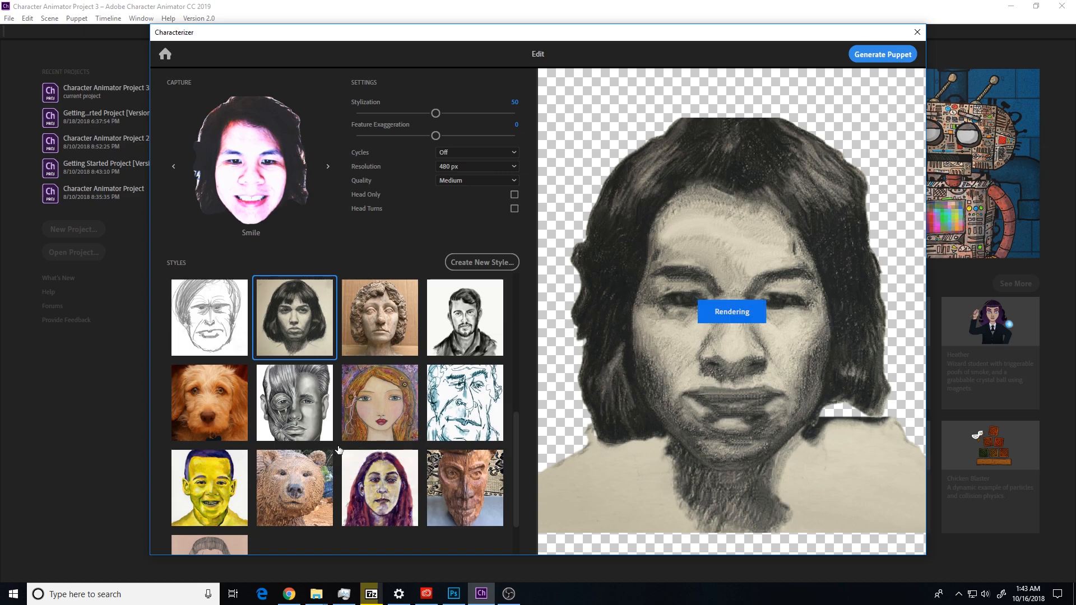
pyautogui.scroll(3)
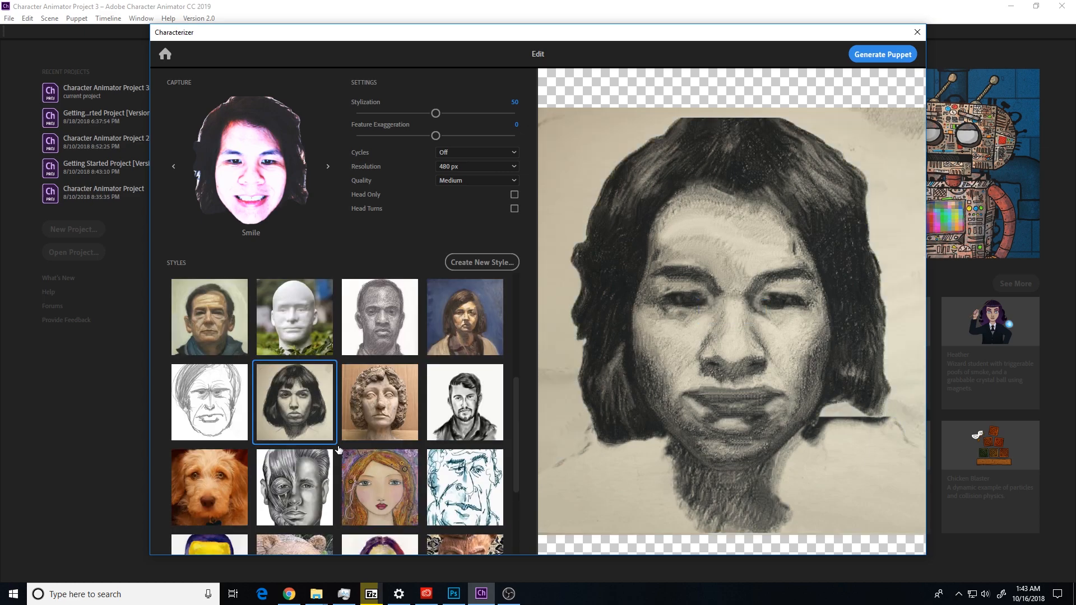
pyautogui.scroll(3)
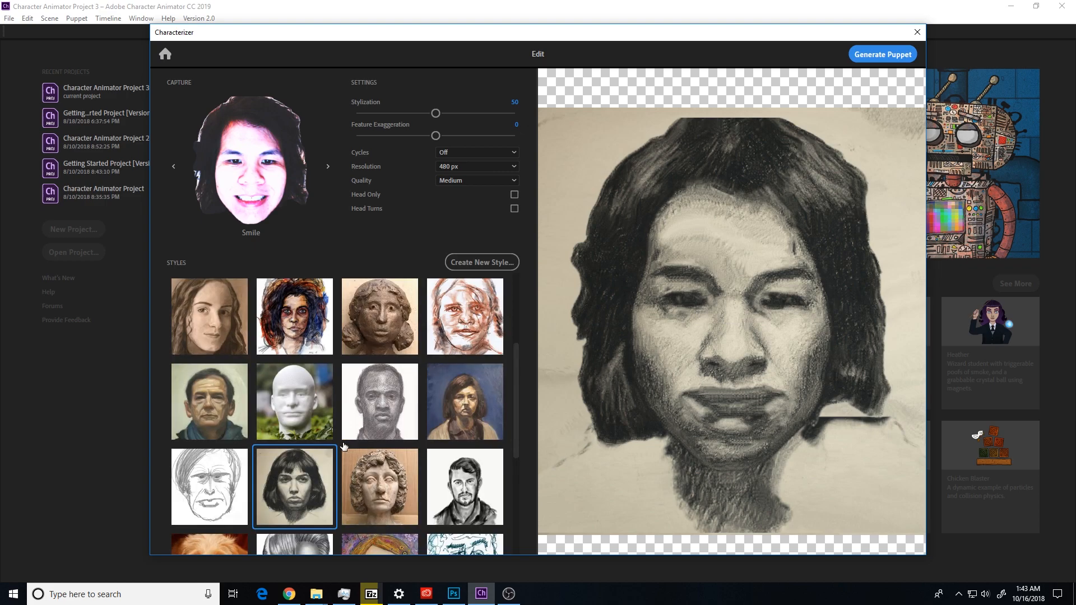
pyautogui.scroll(3)
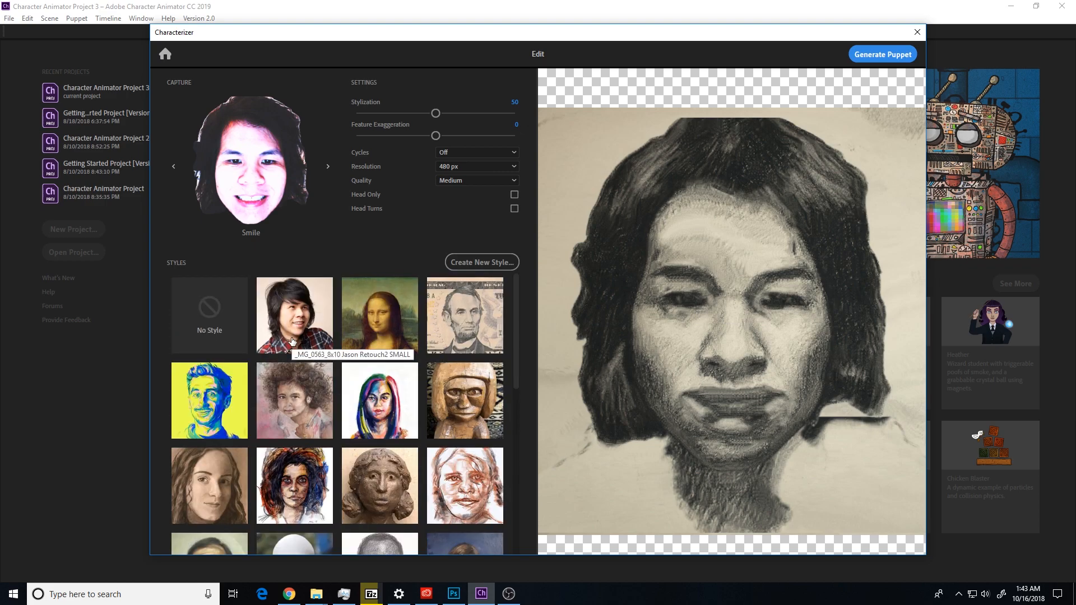
pyautogui.moveTo(295, 325)
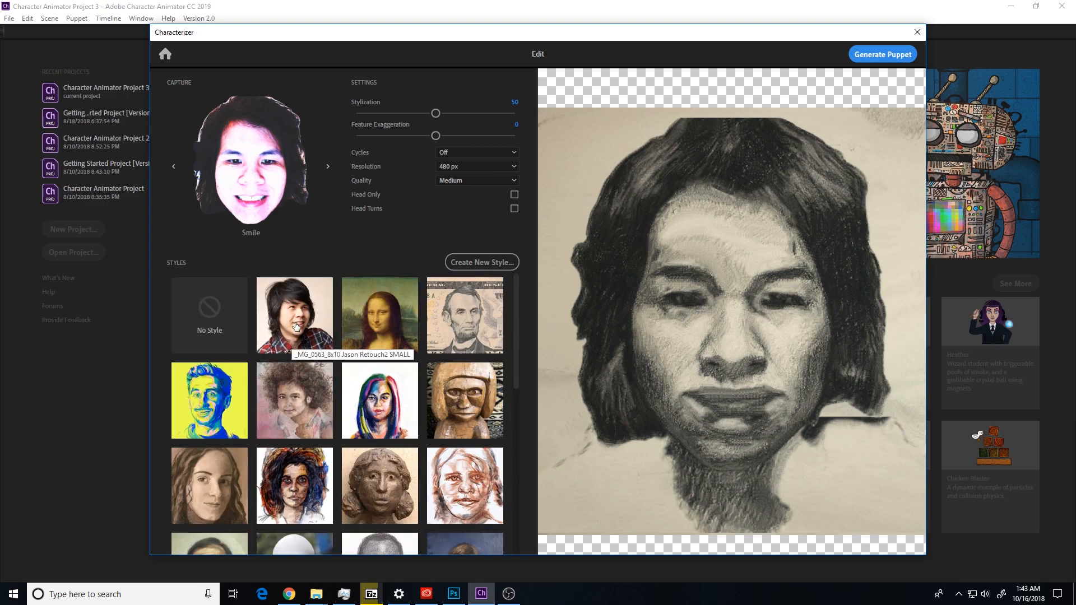
# Apply the personal portrait-photo style and generate the Characterizer 4 puppet
pyautogui.click(294, 315)
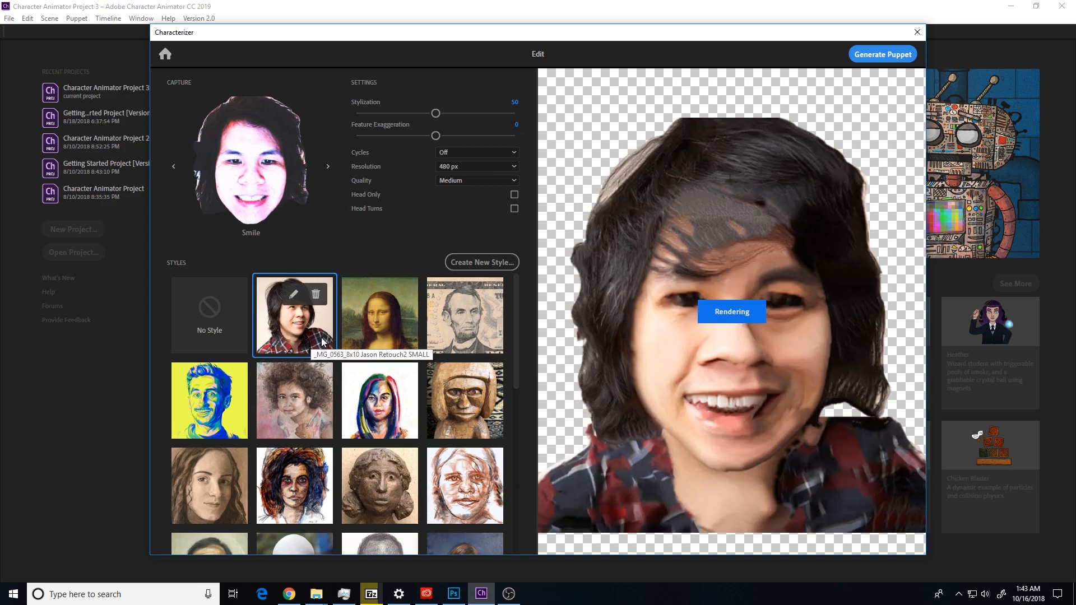
pyautogui.click(294, 315)
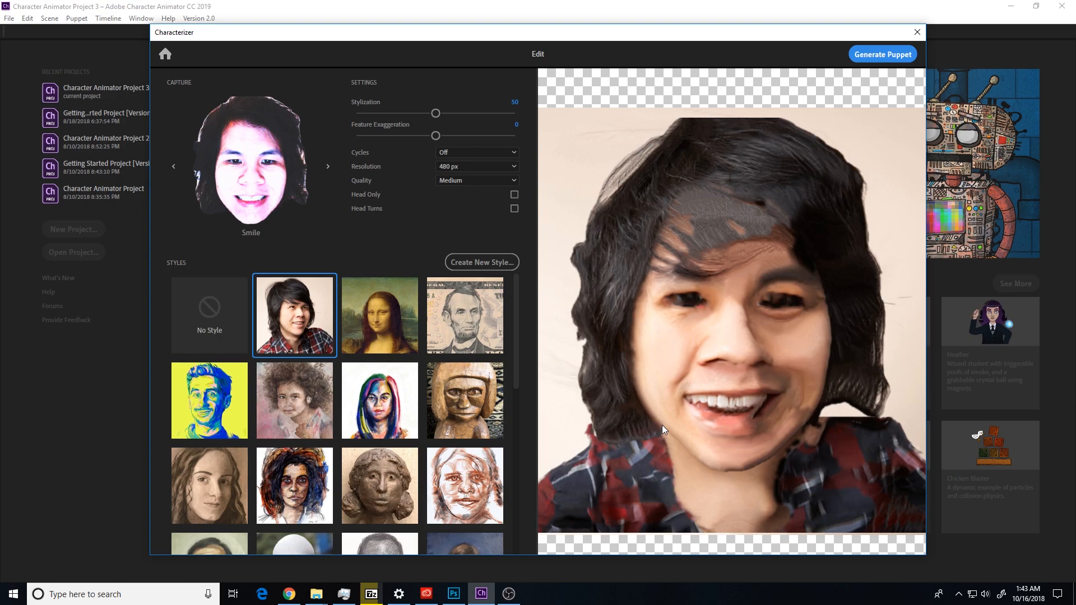
pyautogui.moveTo(882, 54)
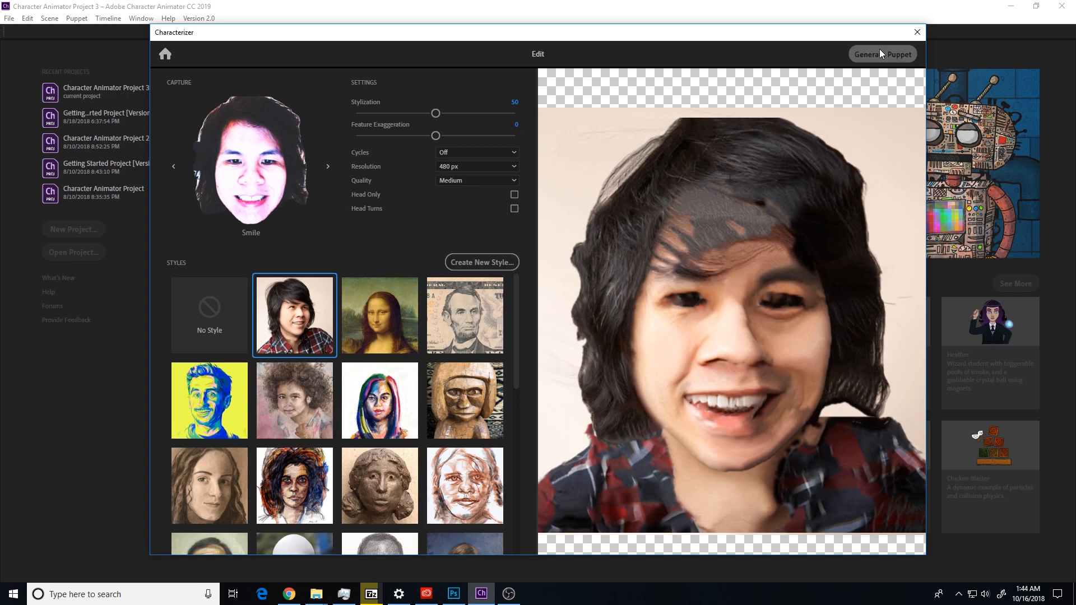
pyautogui.click(882, 54)
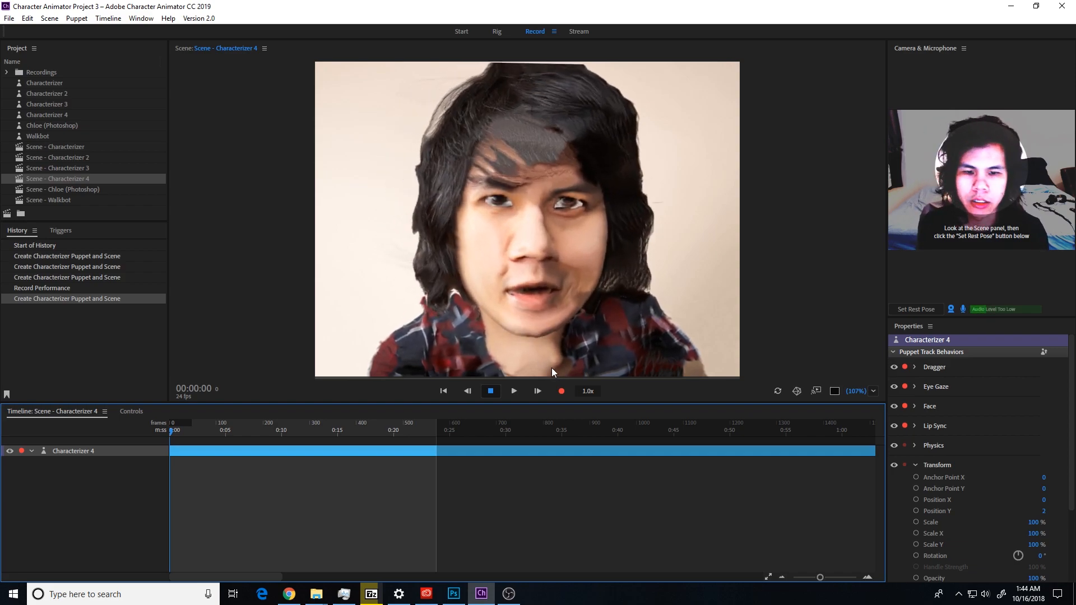
pyautogui.moveTo(560, 392)
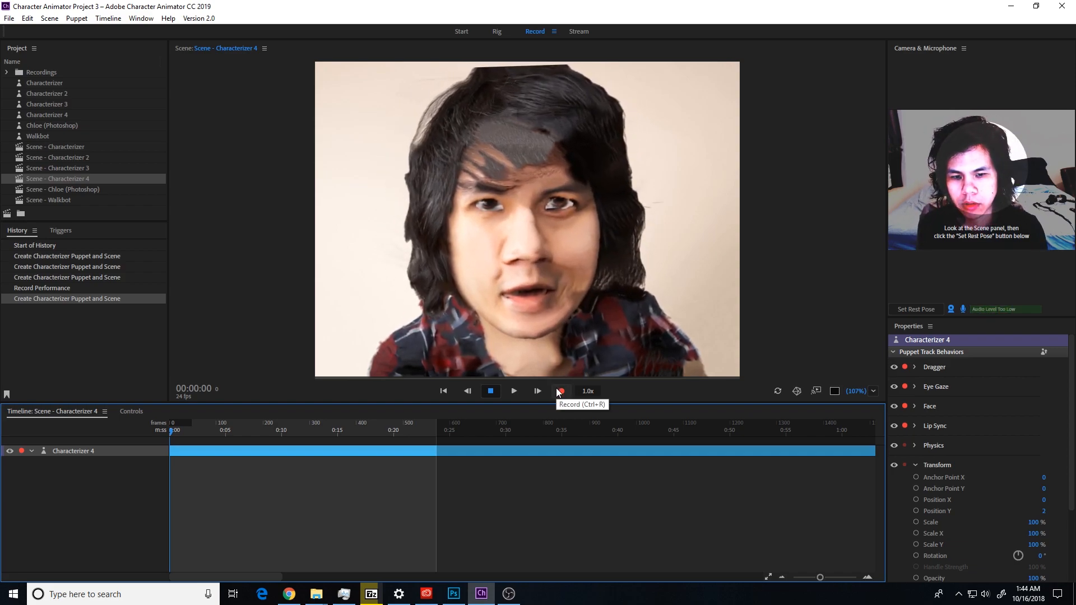
# Start recording a live performance of the Characterizer 4 puppet
pyautogui.click(560, 391)
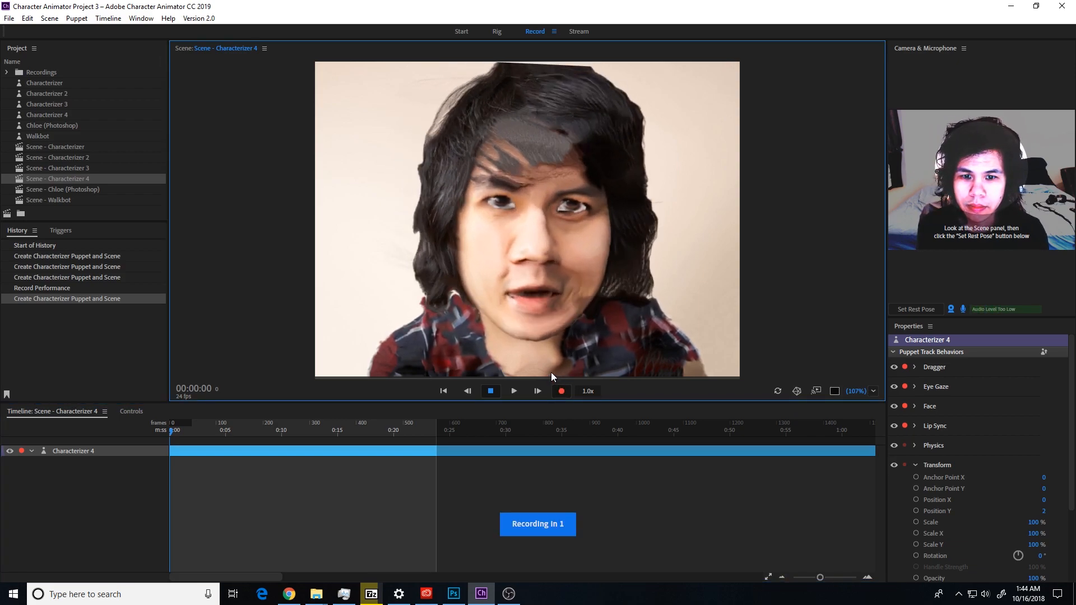
pyautogui.click(490, 390)
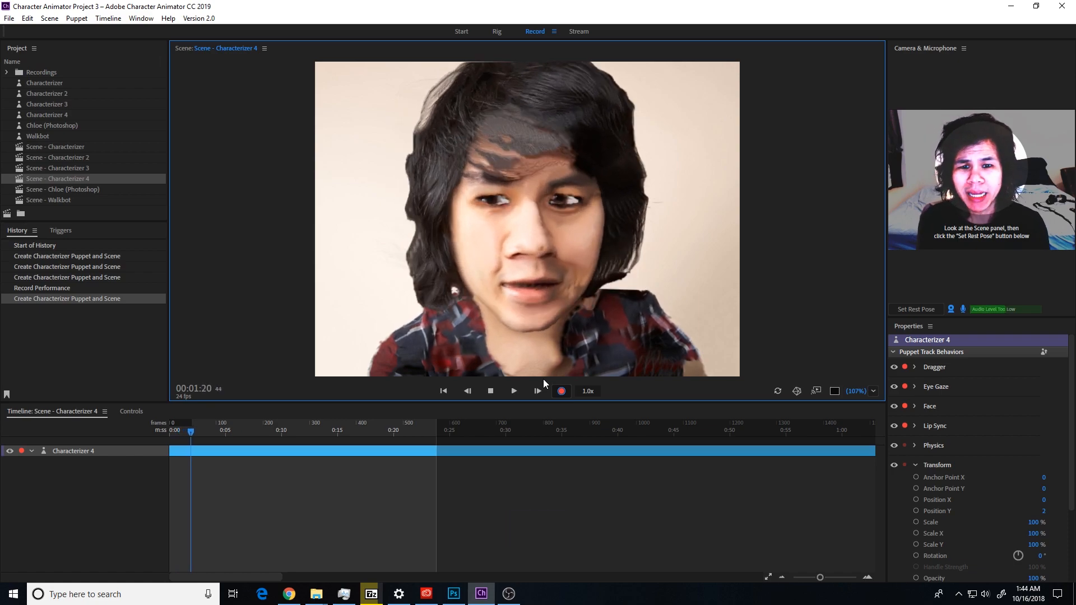